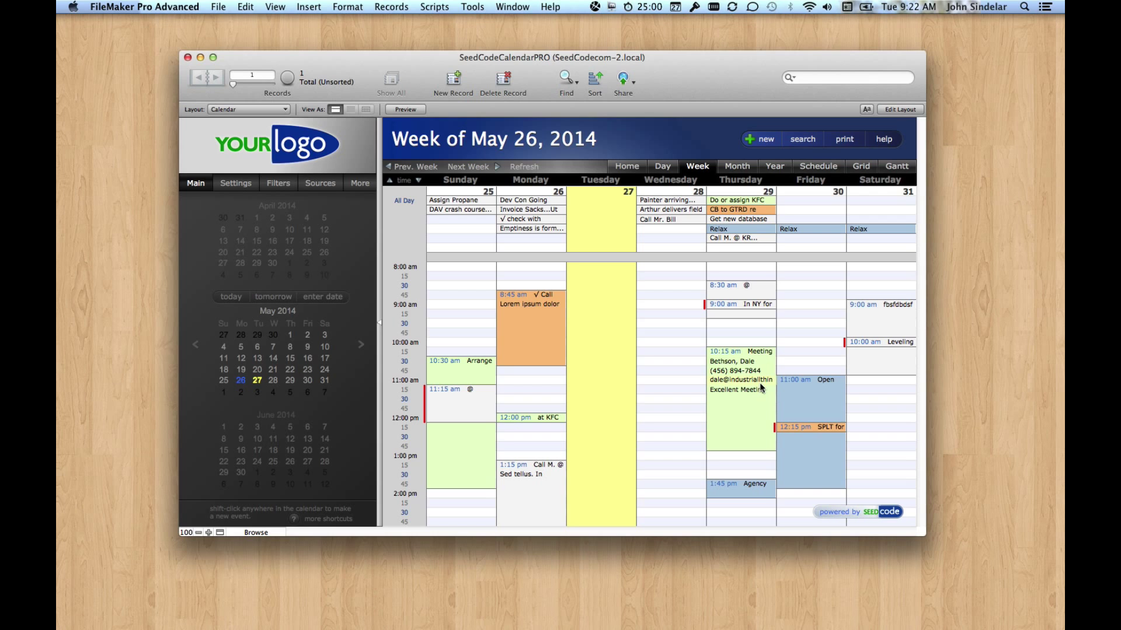
# Step: Review the Thursday Meeting @ BMC event details, then bring up the layout list for Calendar – Week View
pyautogui.doubleClick(740, 372)
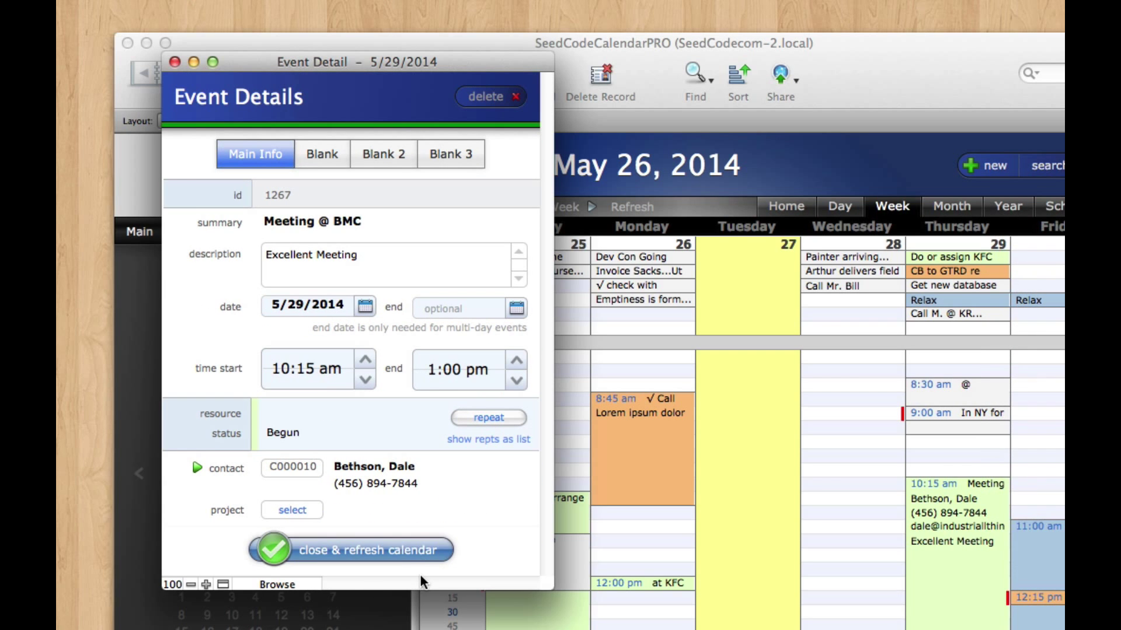
pyautogui.moveTo(414, 568)
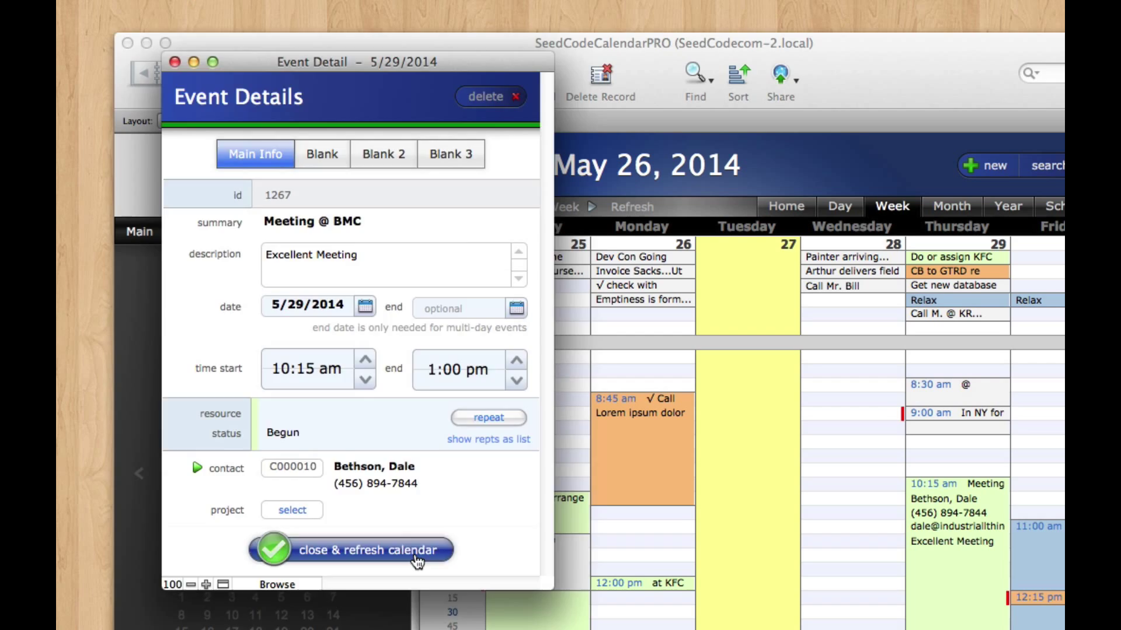
pyautogui.click(352, 550)
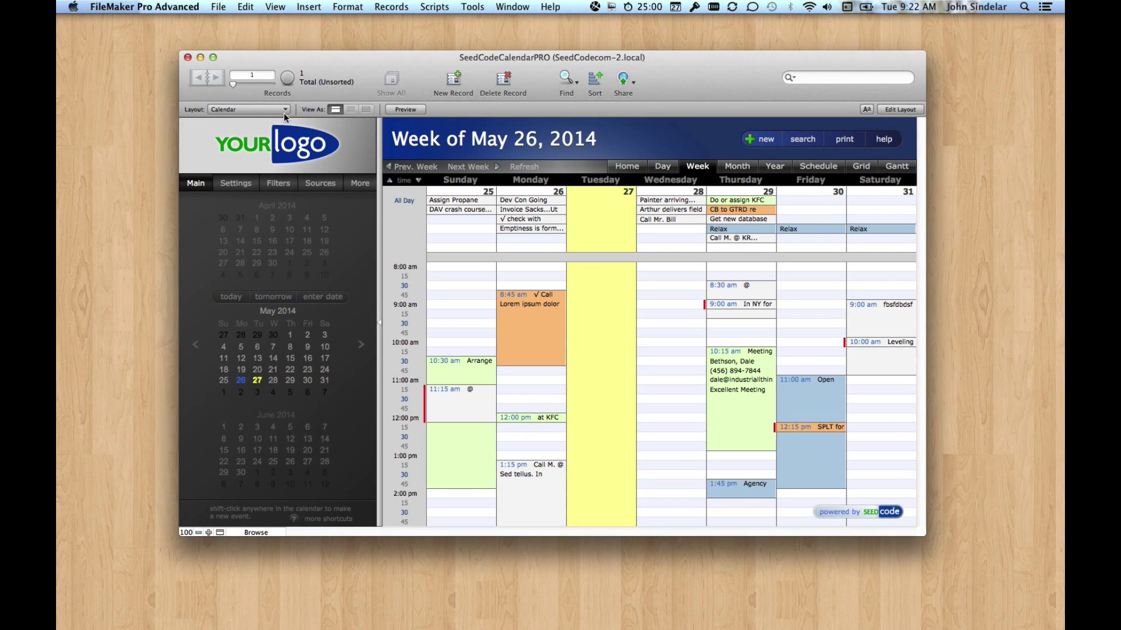
pyautogui.click(280, 110)
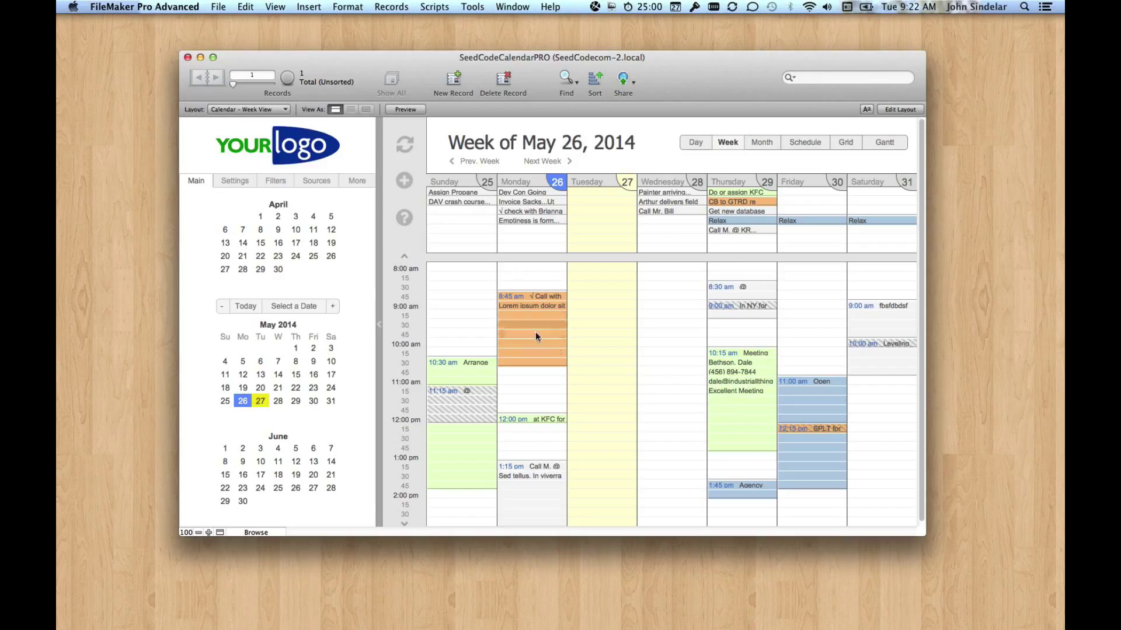
pyautogui.moveTo(537, 343)
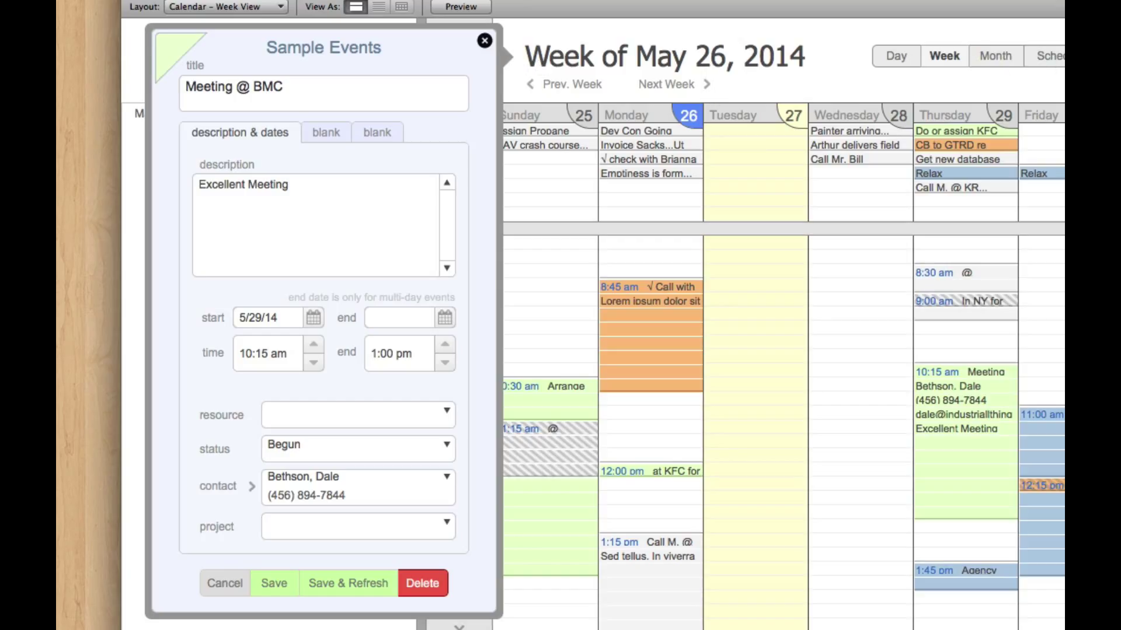
pyautogui.moveTo(561, 114)
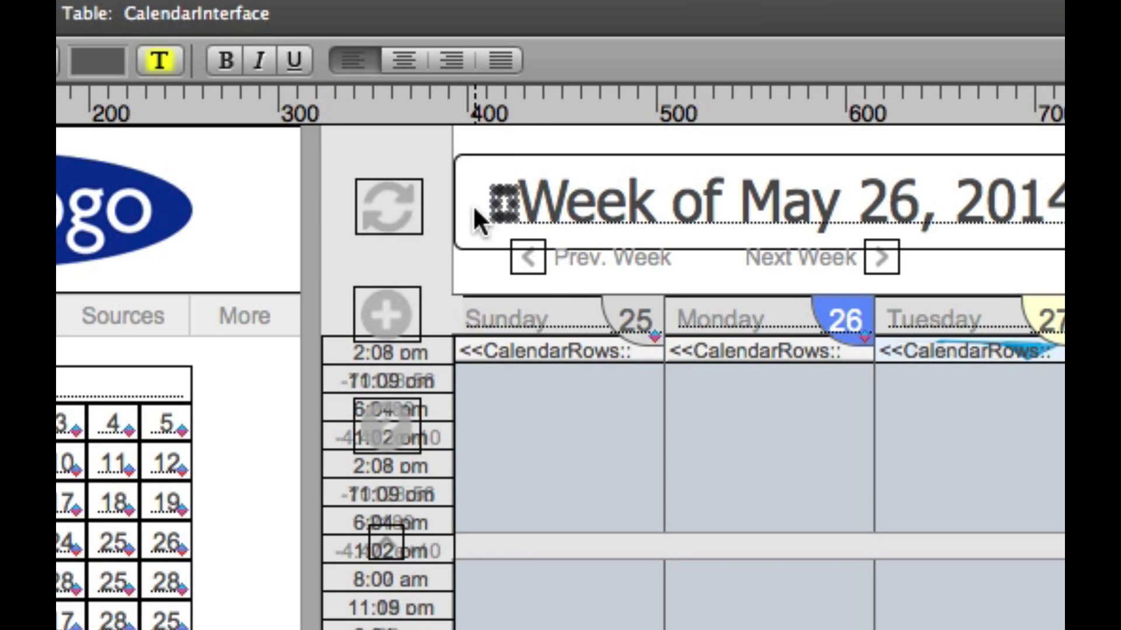
pyautogui.moveTo(516, 222)
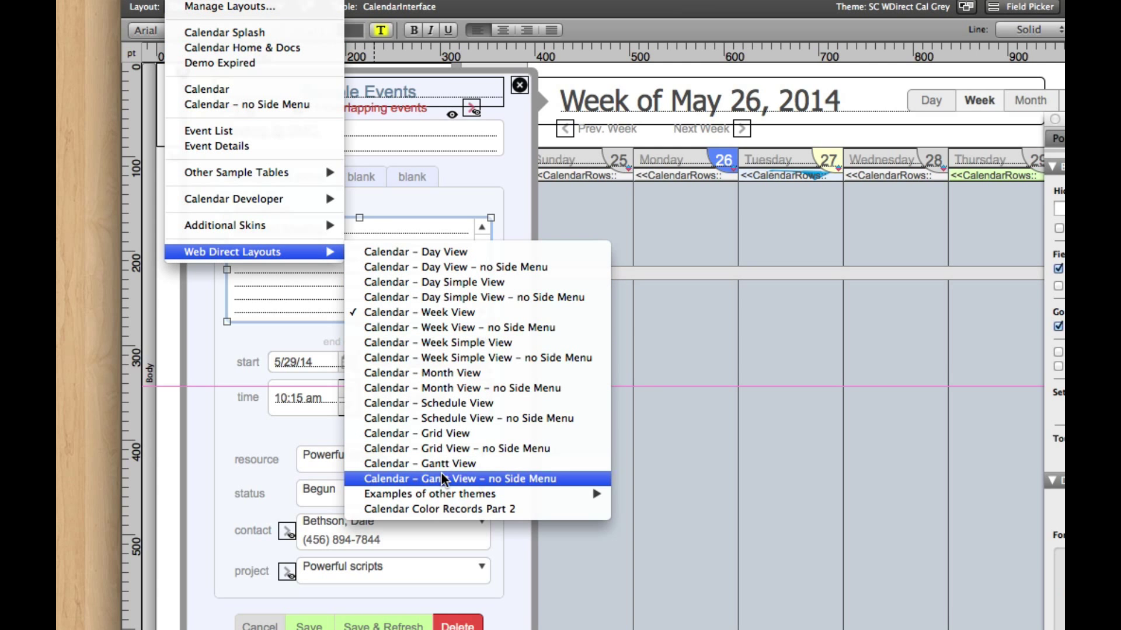
pyautogui.click(460, 478)
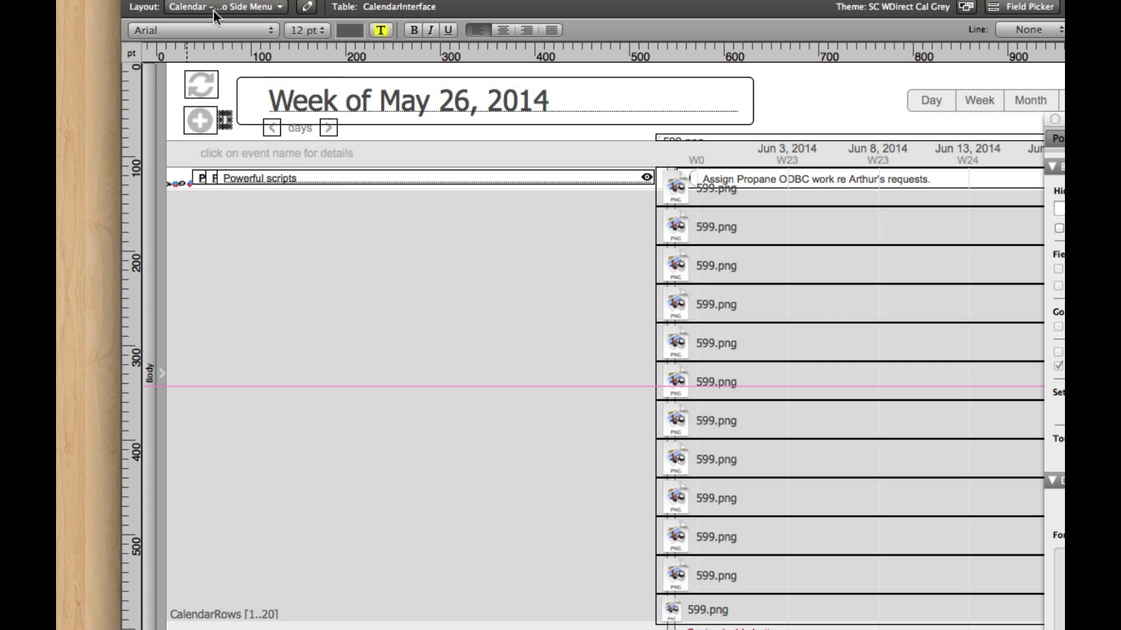
pyautogui.click(217, 9)
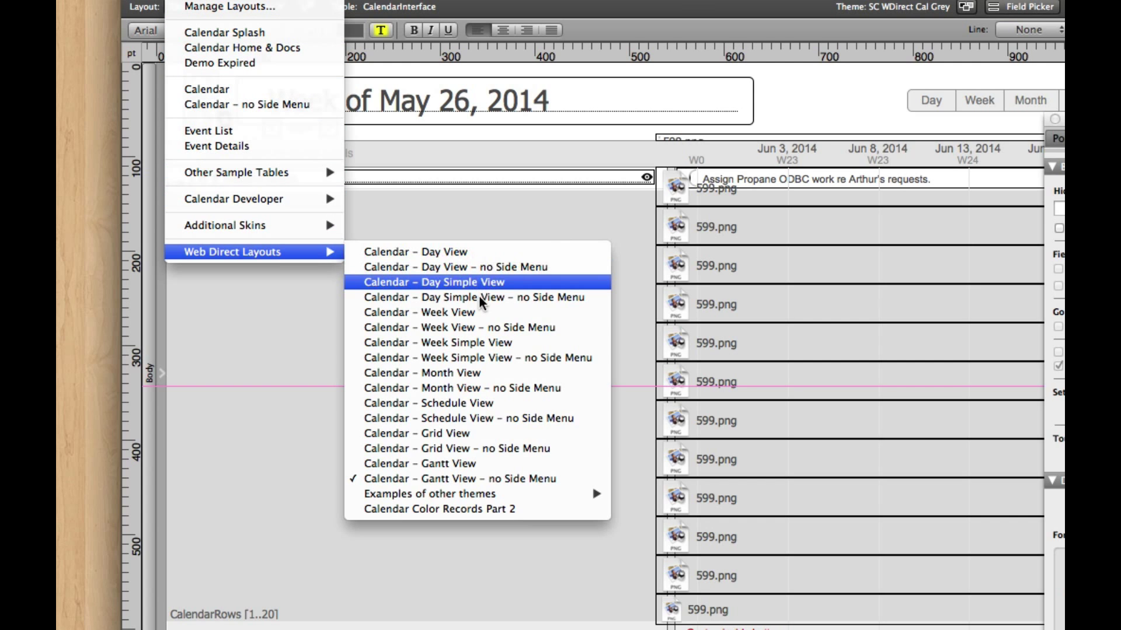
pyautogui.moveTo(479, 334)
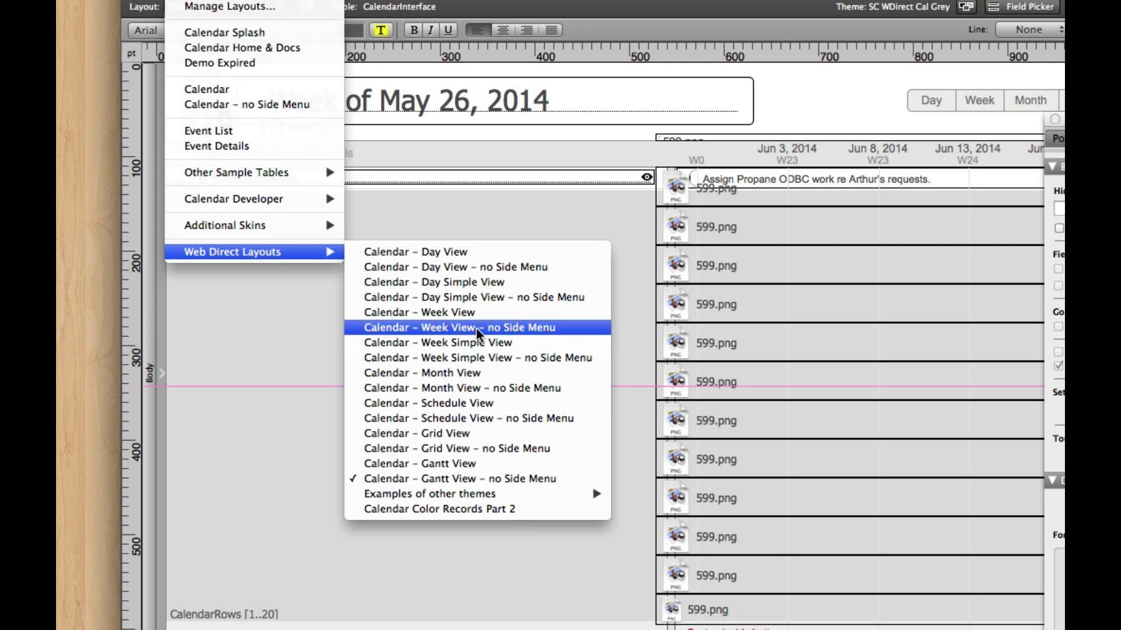
pyautogui.click(462, 327)
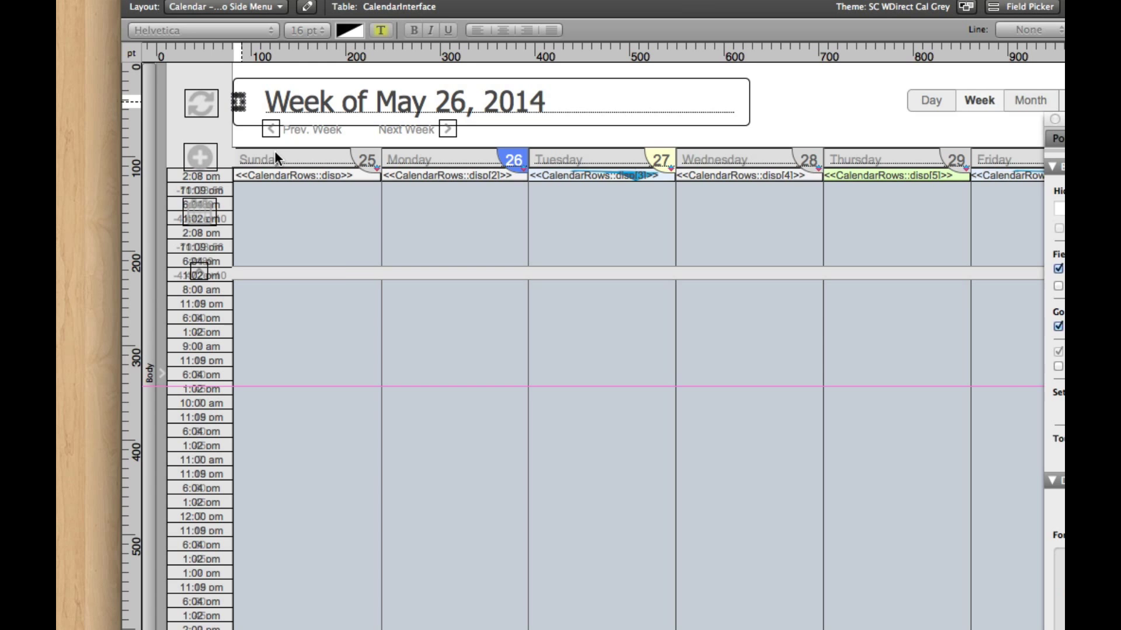
pyautogui.click(223, 9)
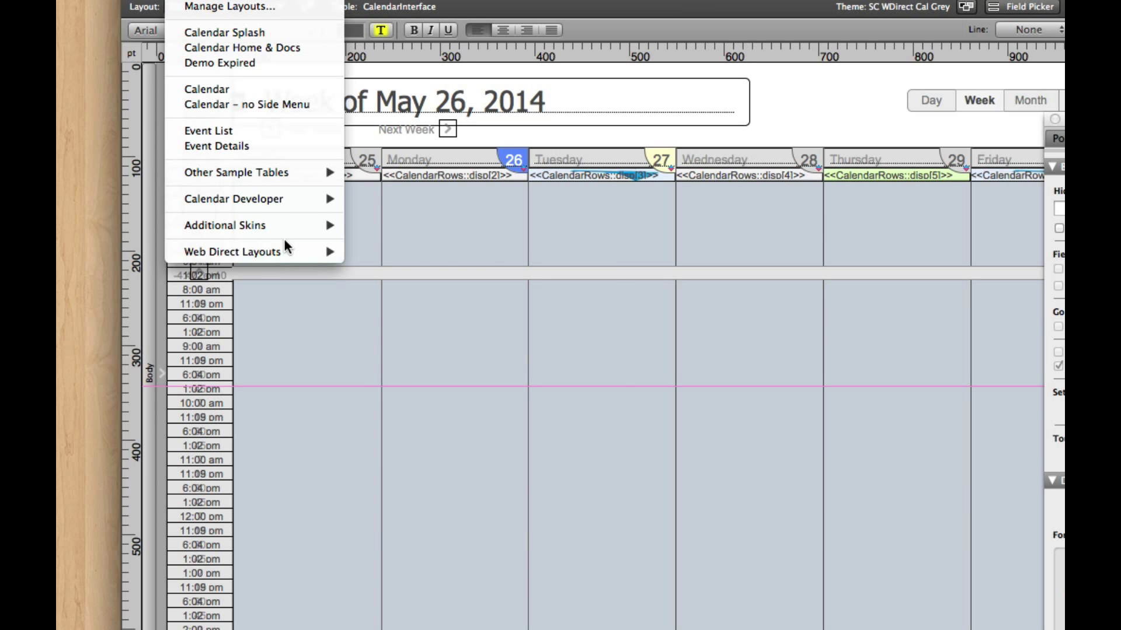
pyautogui.click(245, 105)
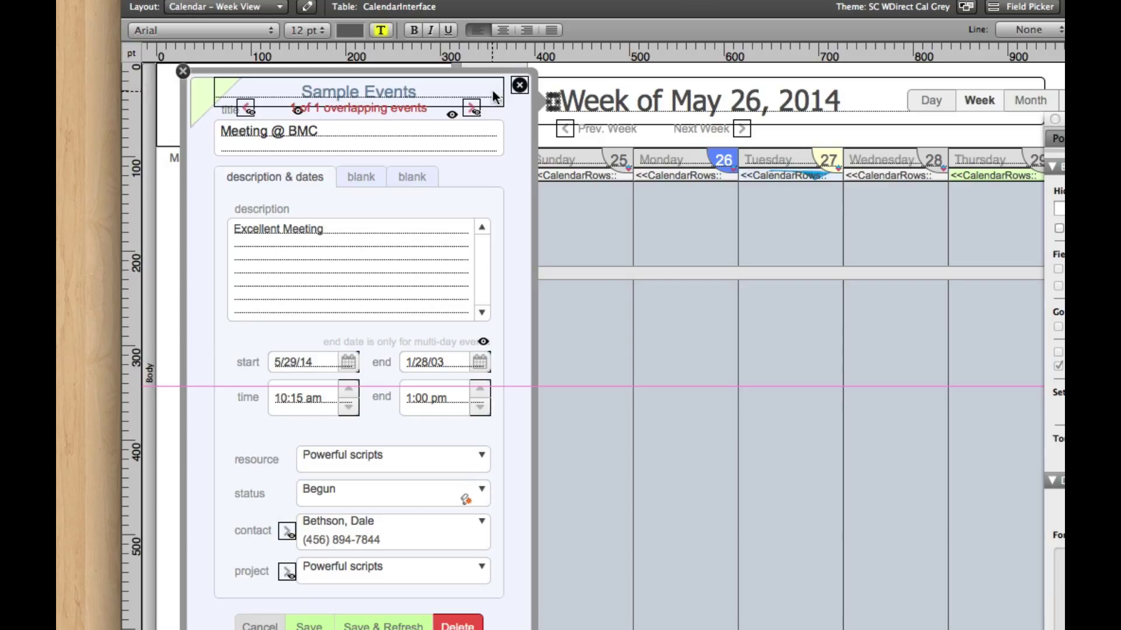
pyautogui.moveTo(271, 215)
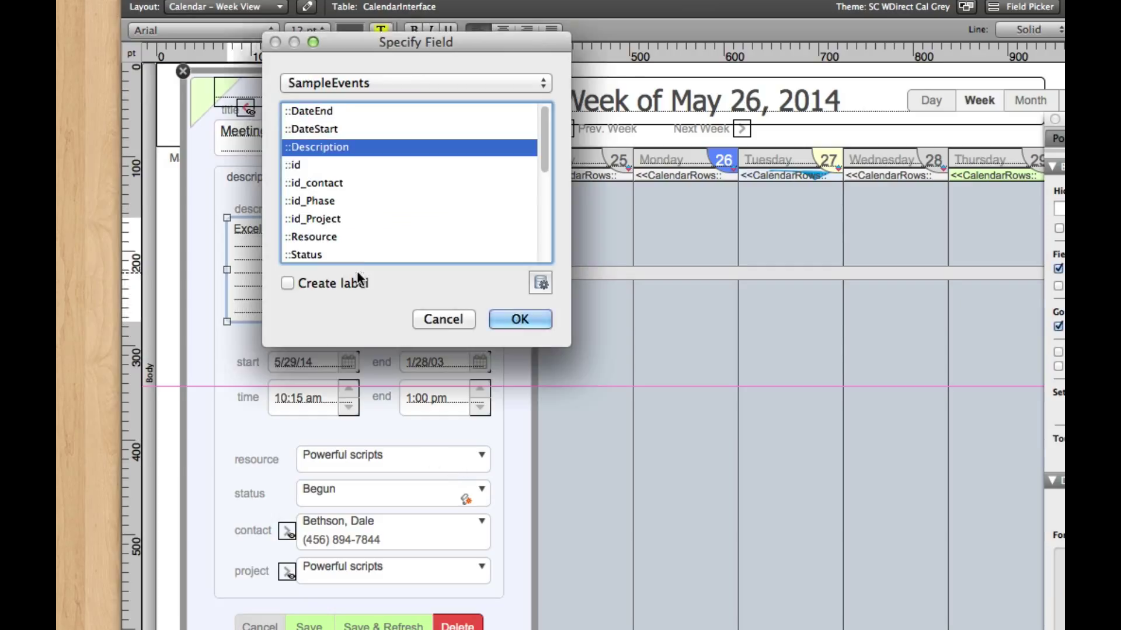
pyautogui.moveTo(443, 332)
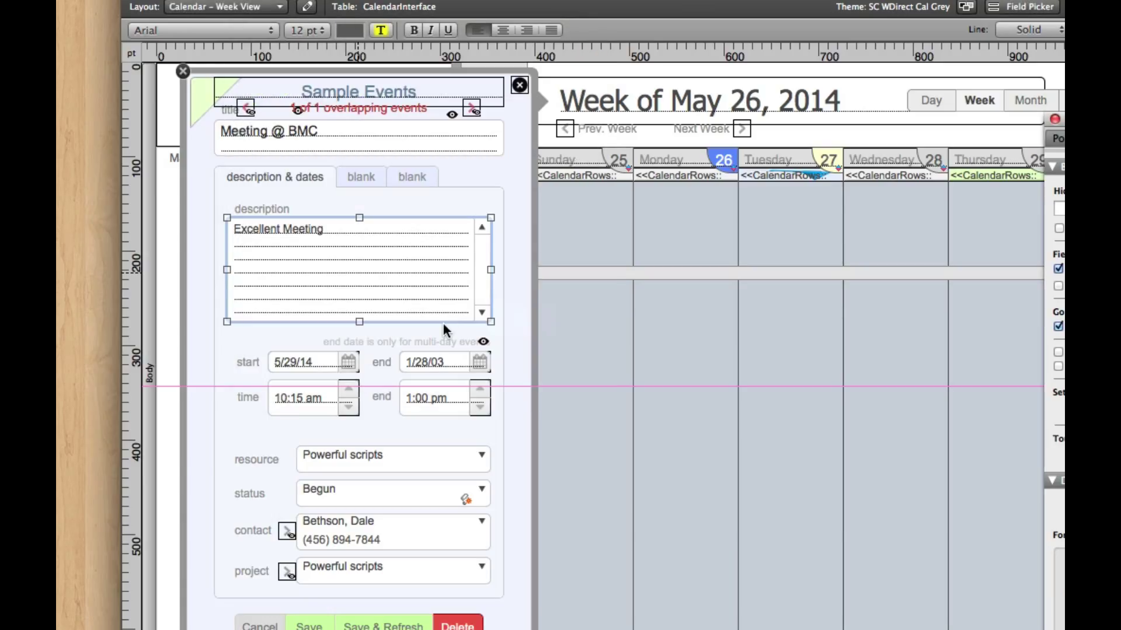
pyautogui.moveTo(434, 256)
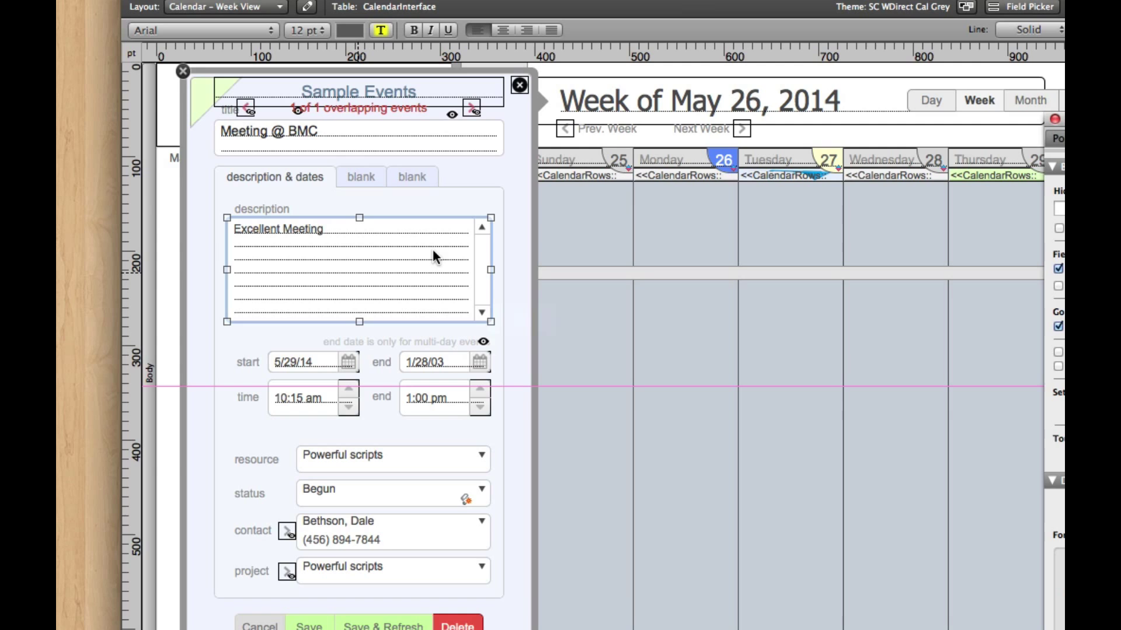
pyautogui.moveTo(511, 170)
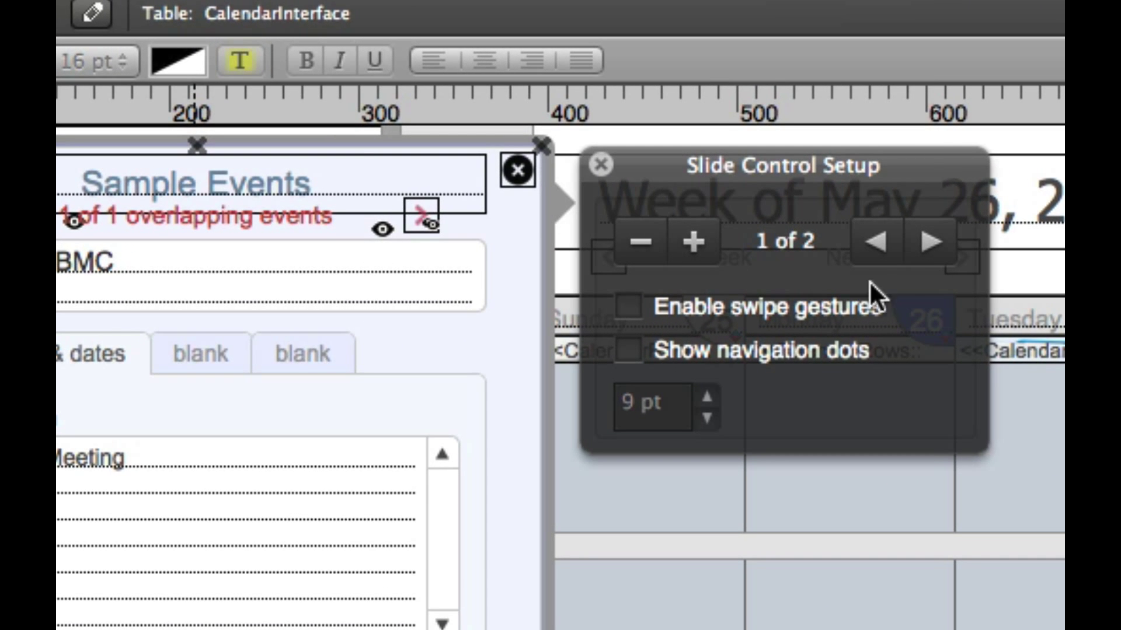
# Step: Show slide panel 2 of 2, the To-Do List panel with its to-do info fields
pyautogui.click(929, 243)
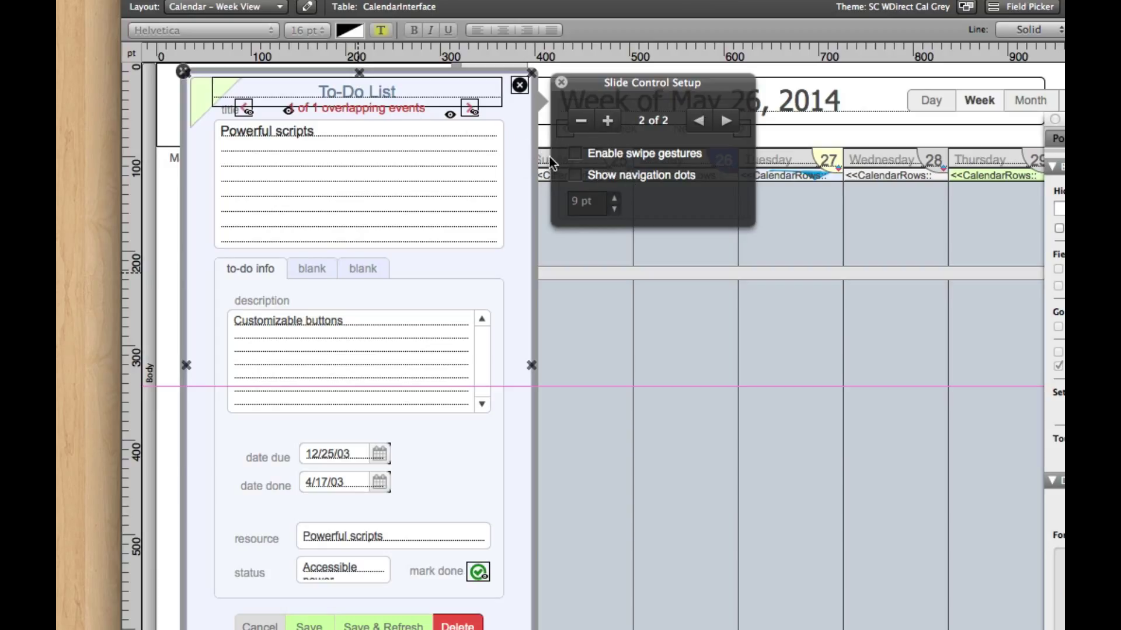
pyautogui.moveTo(481, 140)
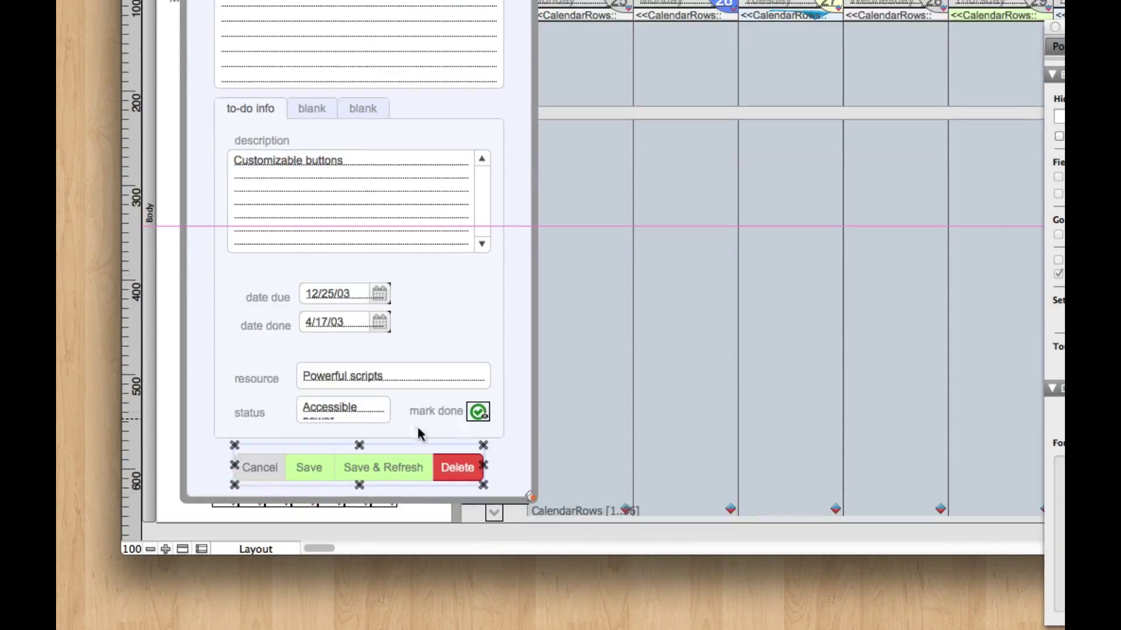
pyautogui.moveTo(544, 304)
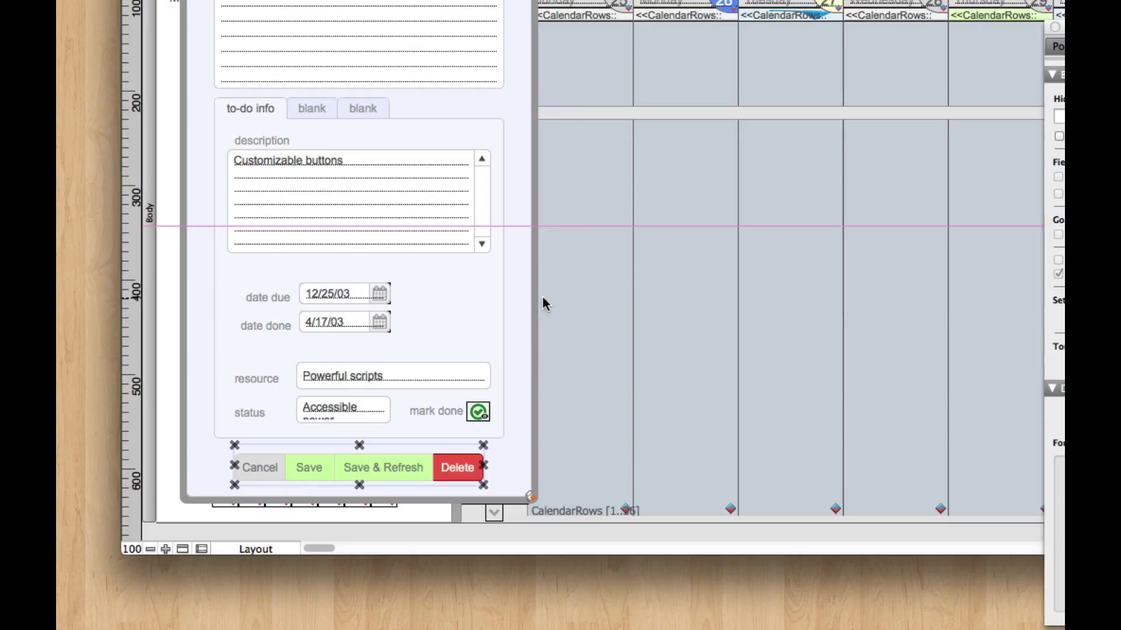
pyautogui.moveTo(440, 453)
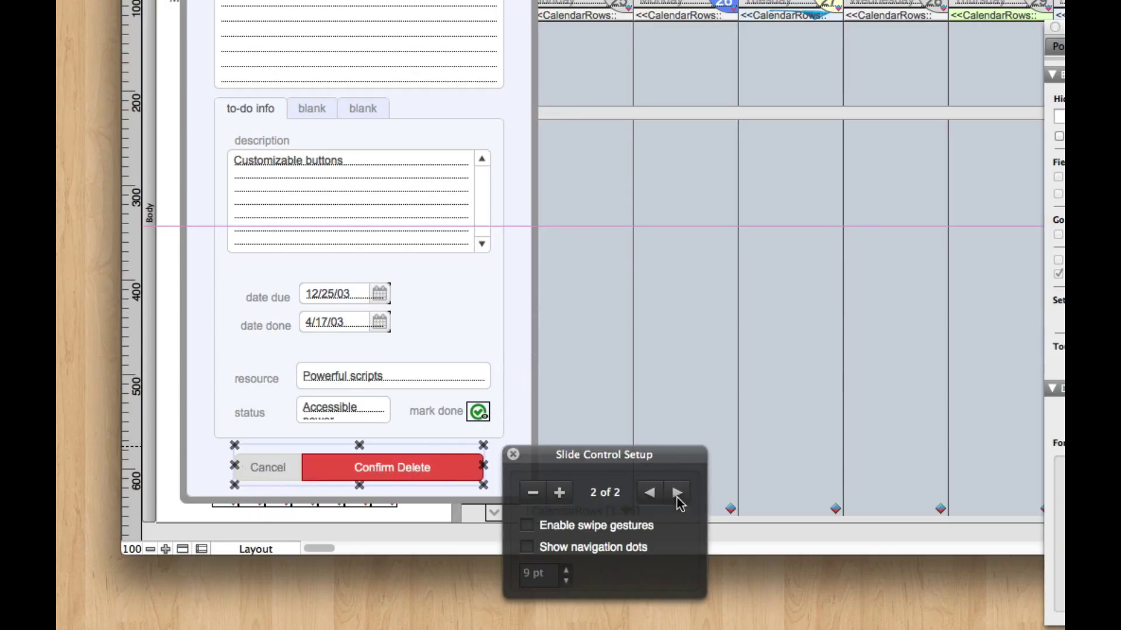
# Step: Return the button bar slide control to panel 1 with the Delete button
pyautogui.click(649, 492)
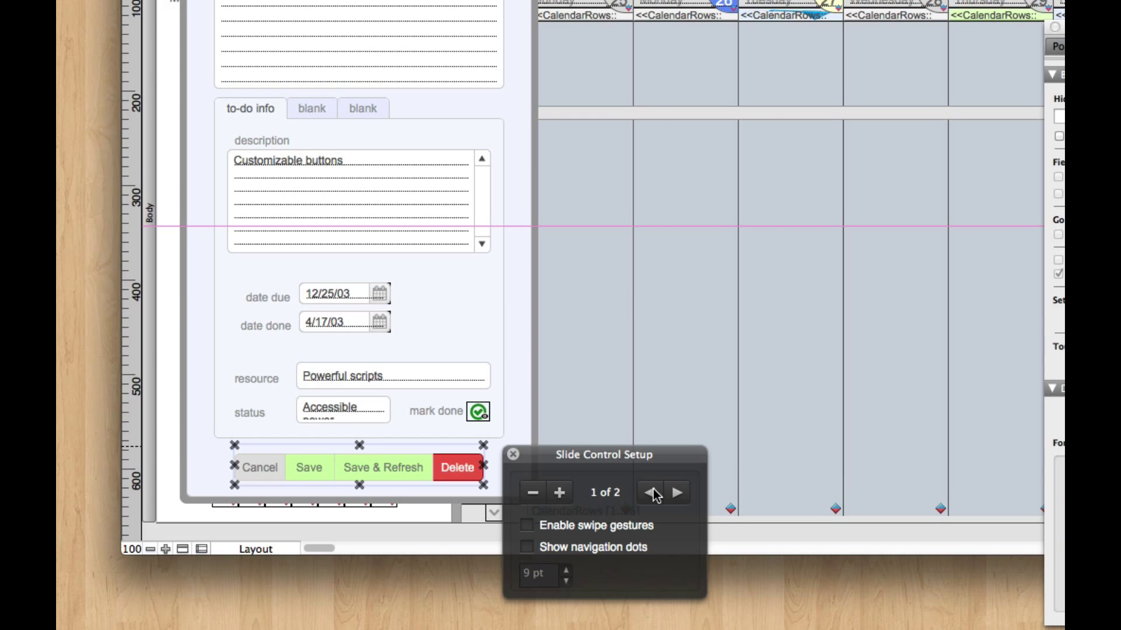
pyautogui.moveTo(504, 457)
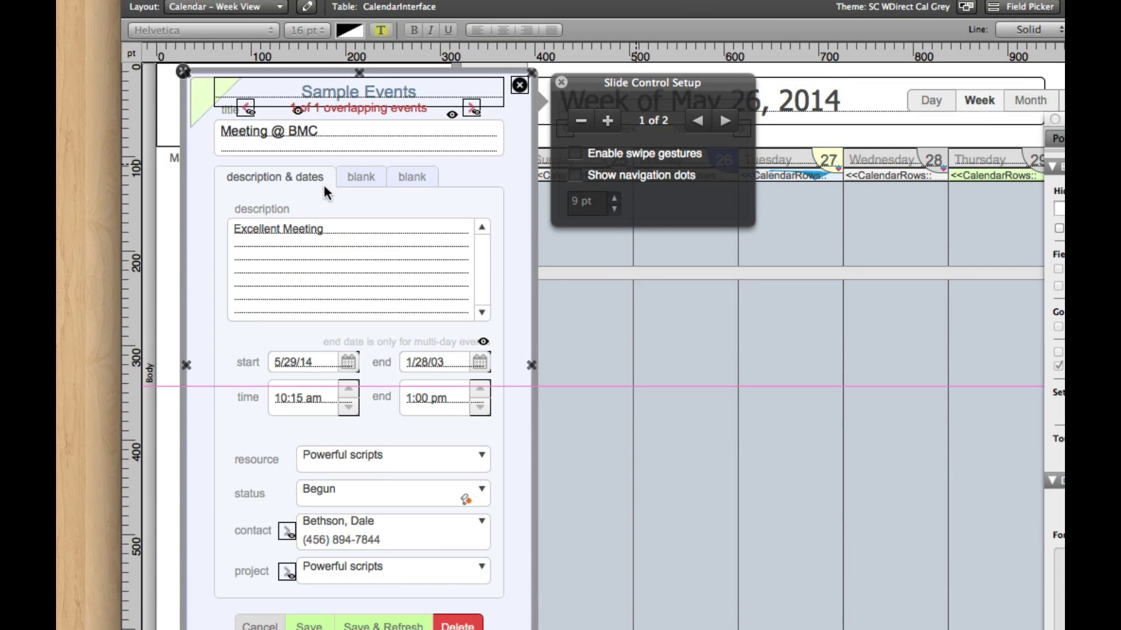
pyautogui.moveTo(498, 176)
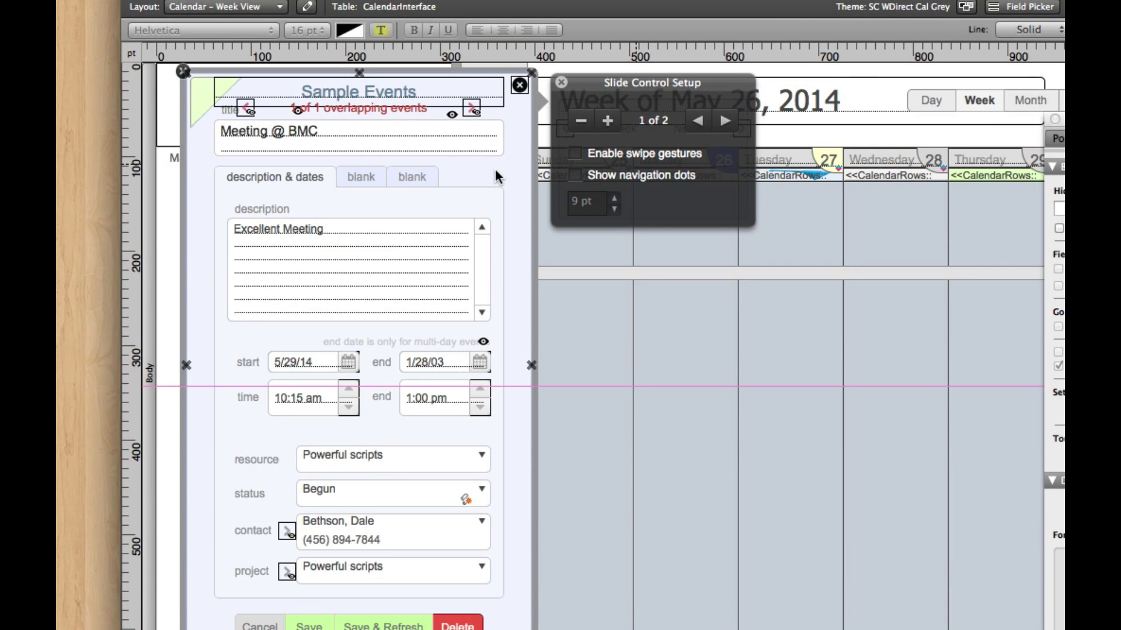
pyautogui.moveTo(565, 138)
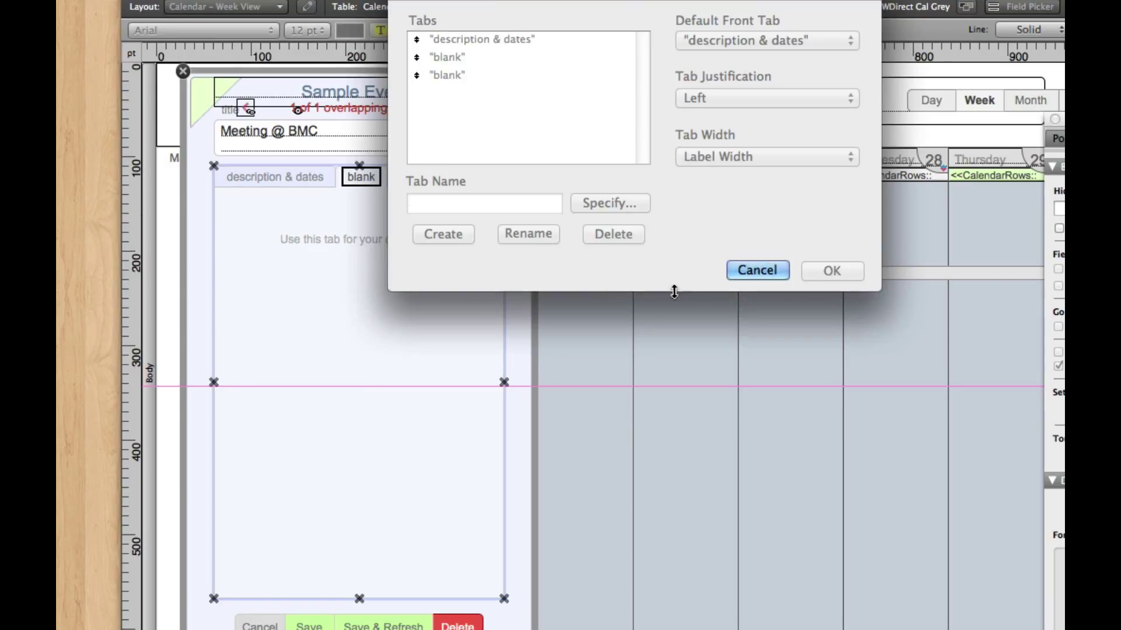
# Step: Cancel the Tab Control Setup dialog, leaving the tabs unchanged
pyautogui.click(757, 271)
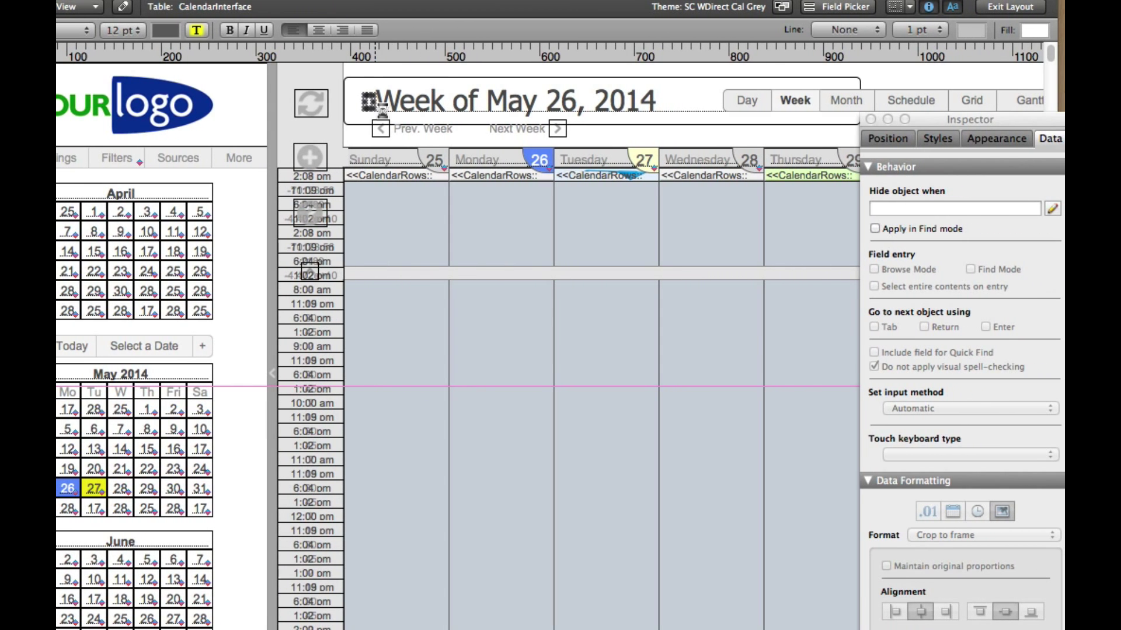
# Step: Show the Inspector's Position settings and move to the no-side-menu calendar layout
pyautogui.click(887, 138)
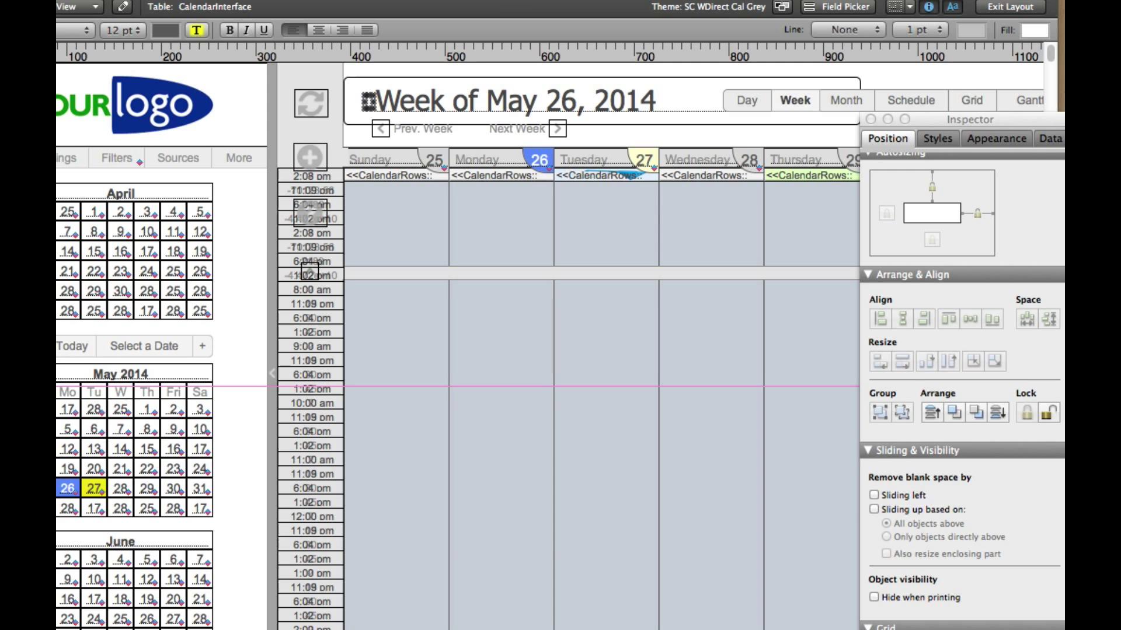
pyautogui.click(887, 138)
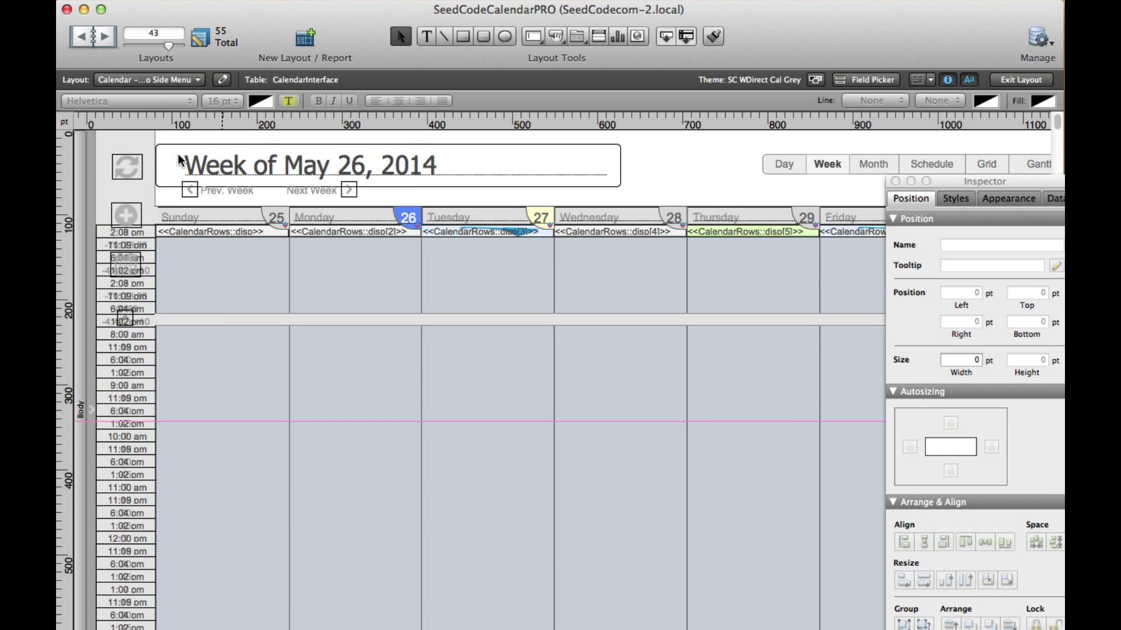
# Step: Paste the copied object beside the Simple View week title at 413 pt left, 34 pt top and arrange its stacking order
pyautogui.click(148, 79)
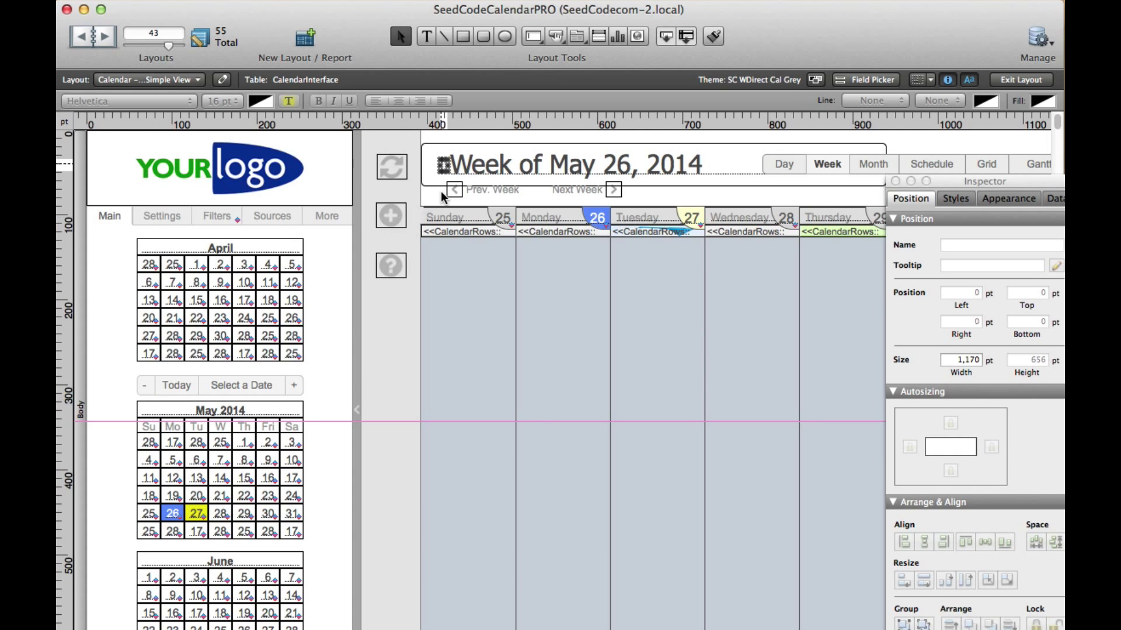
pyautogui.click(444, 166)
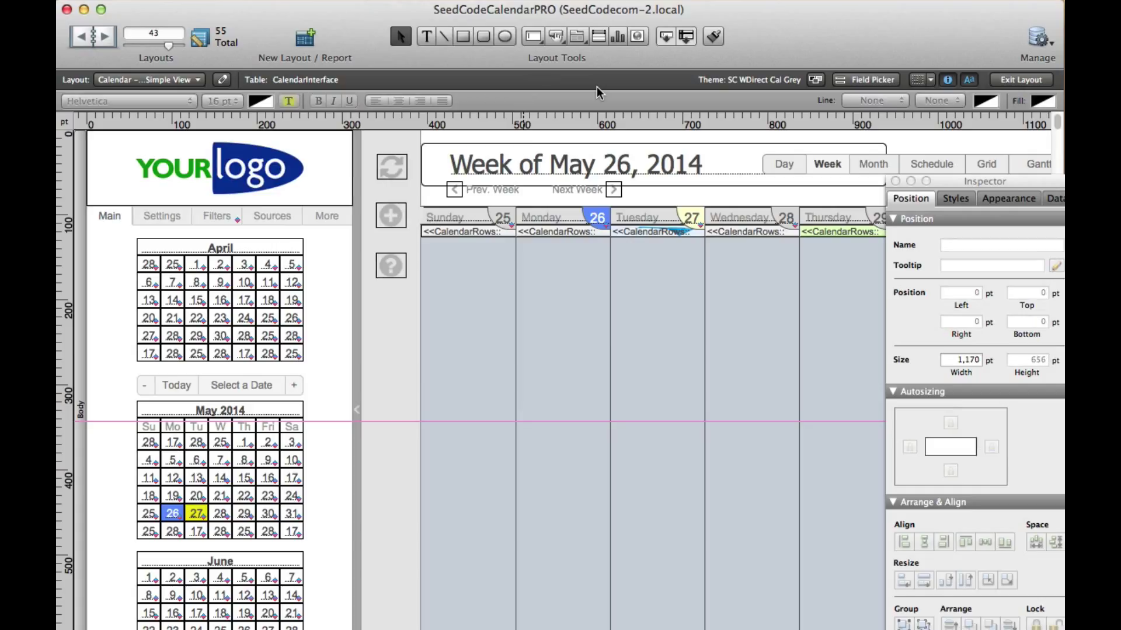
pyautogui.click(576, 164)
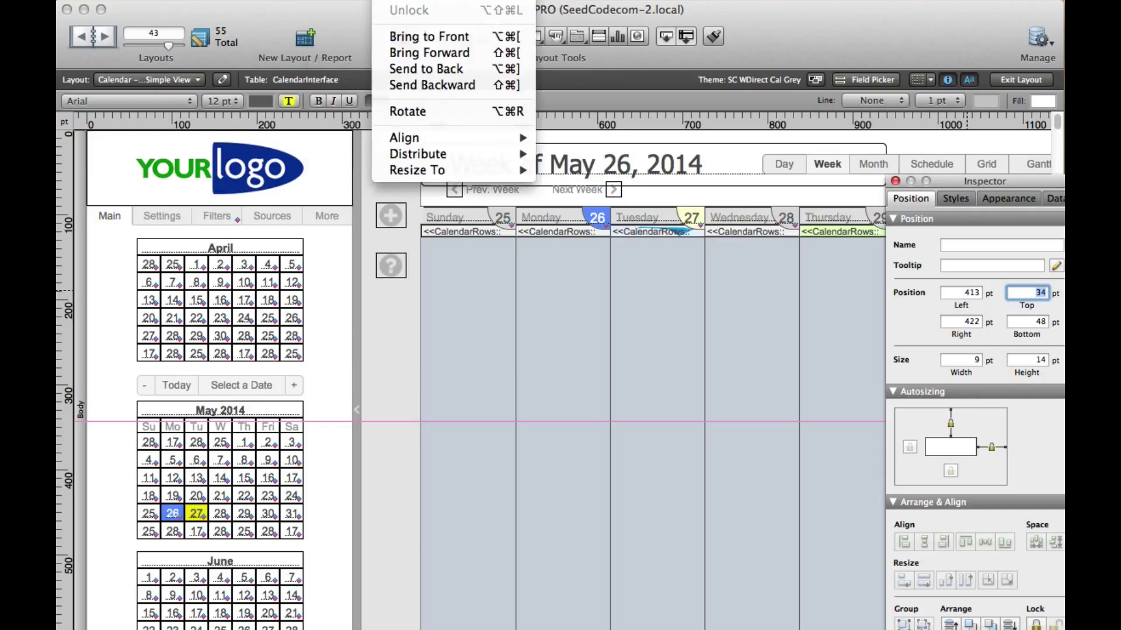
pyautogui.click(591, 218)
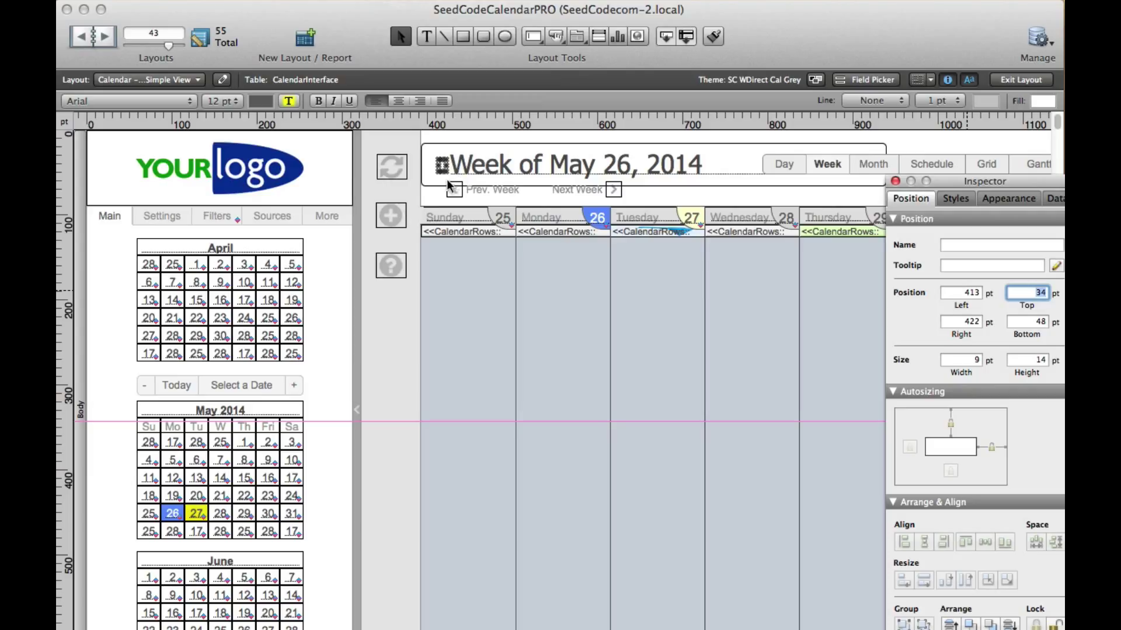
pyautogui.moveTo(135, 93)
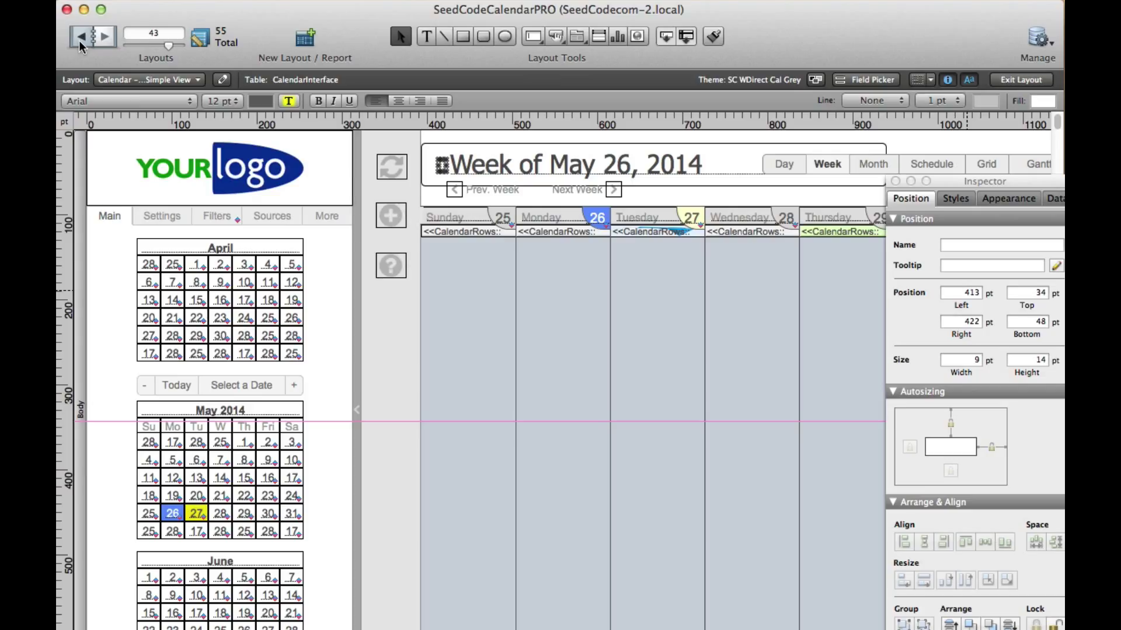
# Step: Return to the Calendar – Week View layout and leave Layout mode for Browse mode
pyautogui.click(80, 35)
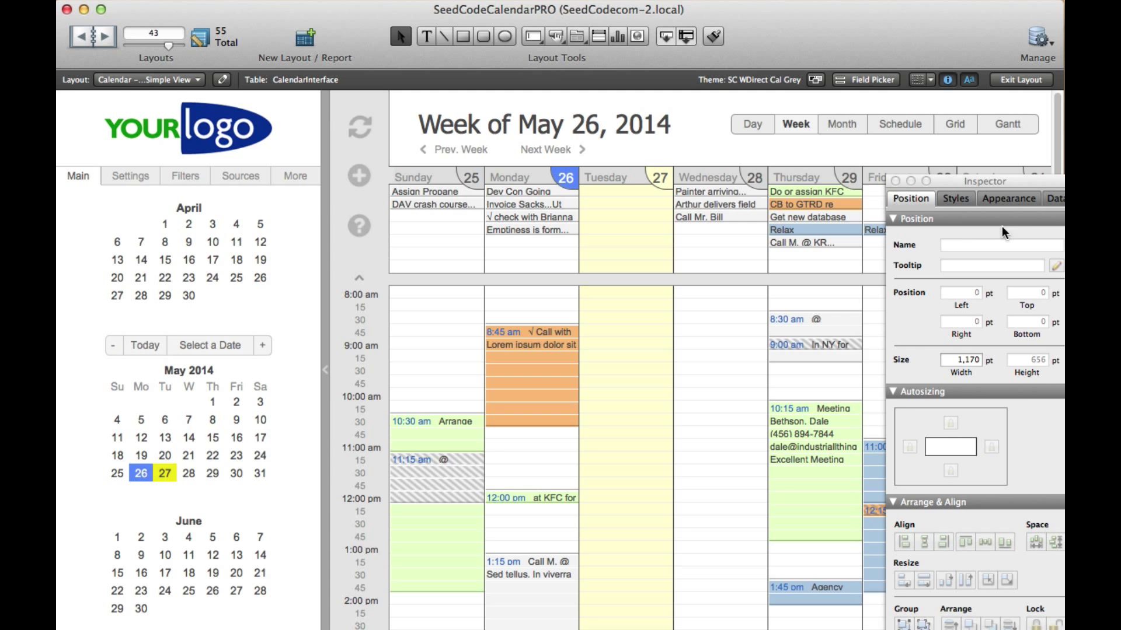
# Step: Review the Thursday 10:15 meeting's popover, then re-enter layout design mode
pyautogui.click(1023, 79)
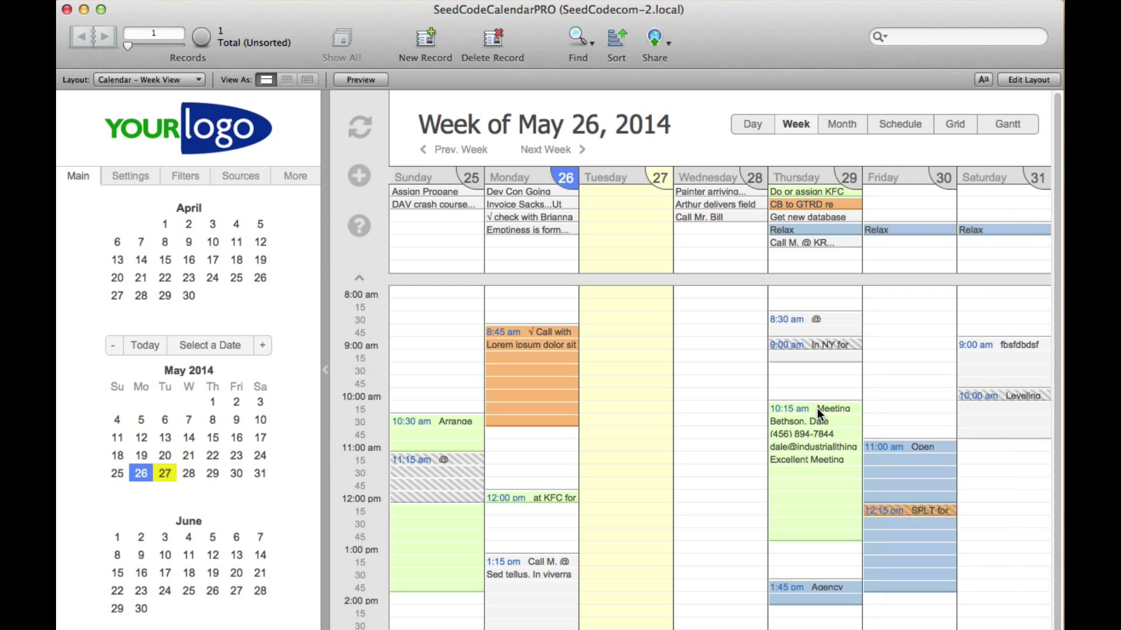
pyautogui.moveTo(432, 149)
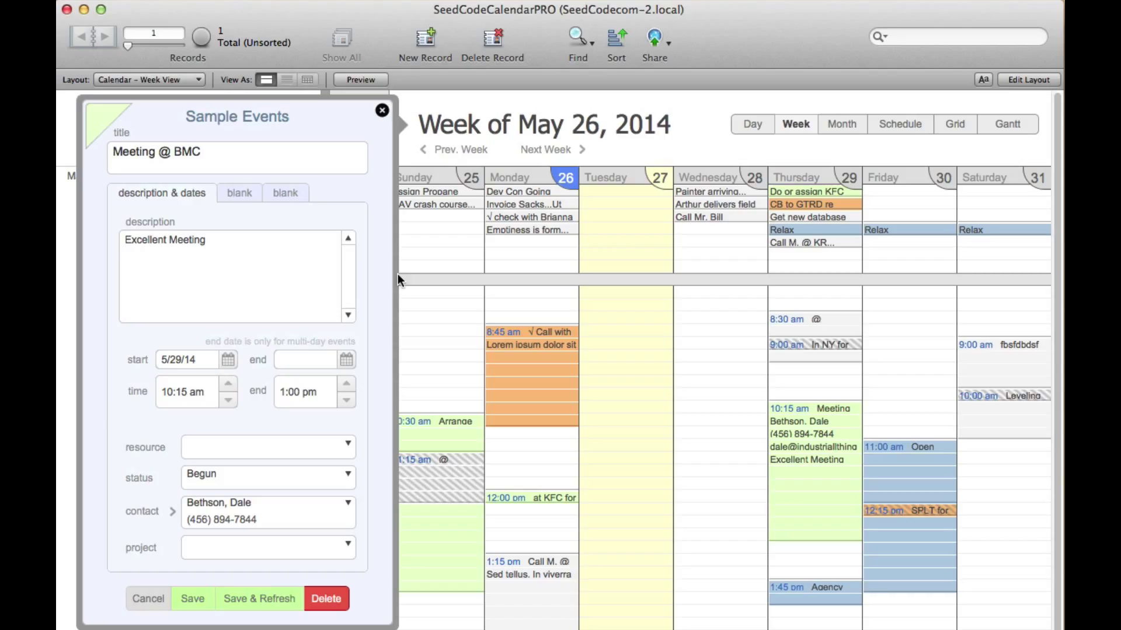
pyautogui.moveTo(376, 280)
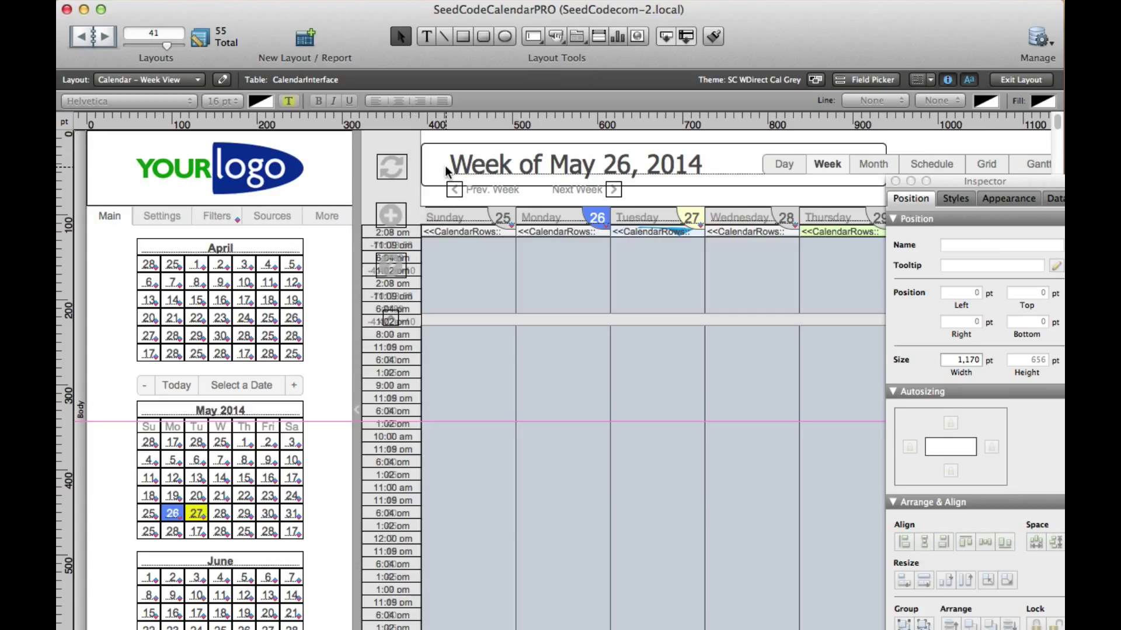
# Step: Open the event popover for editing, keeping the description field as SampleEvents::Description
pyautogui.click(578, 164)
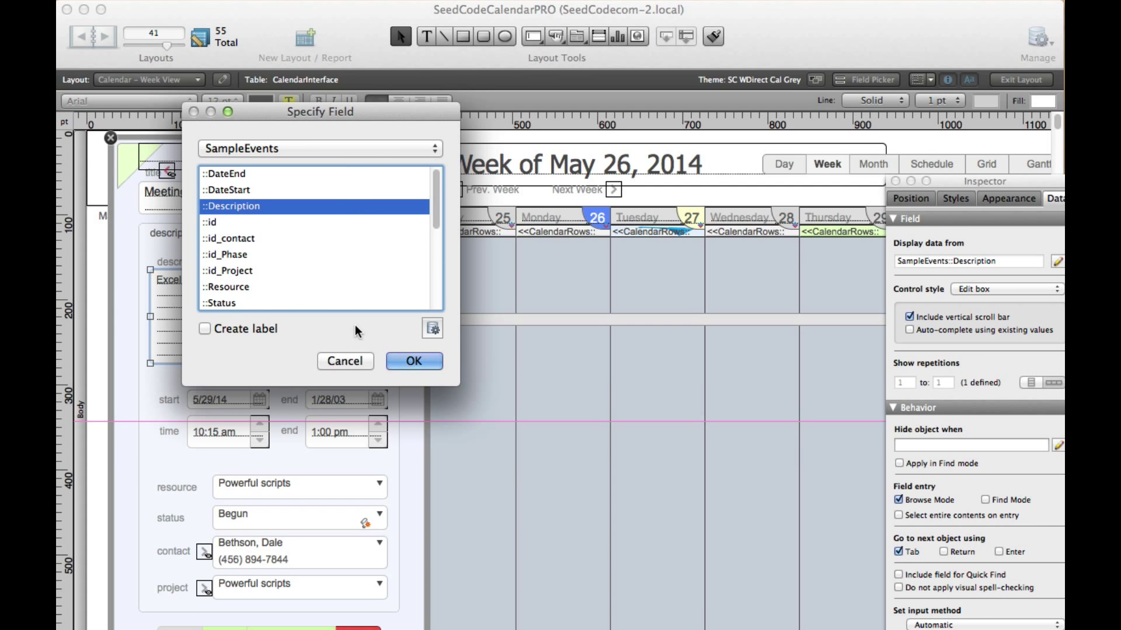
pyautogui.click(413, 362)
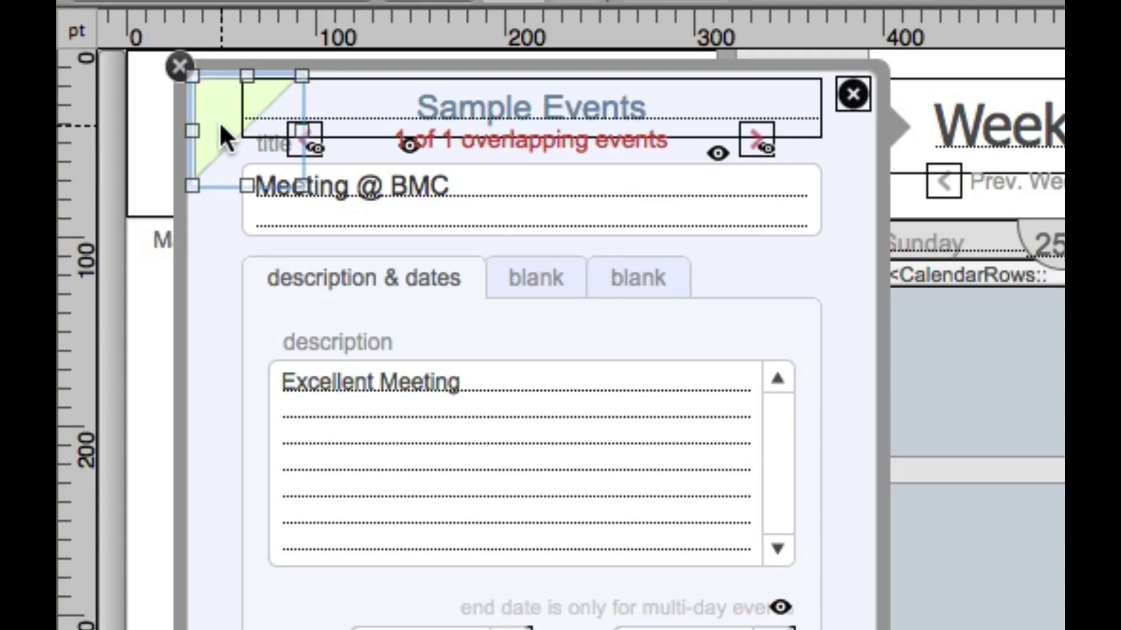
# Step: Duplicate the green corner tab shape and place the copy right of the two blank tabs
pyautogui.moveTo(246, 132); pyautogui.dragTo(676, 276)
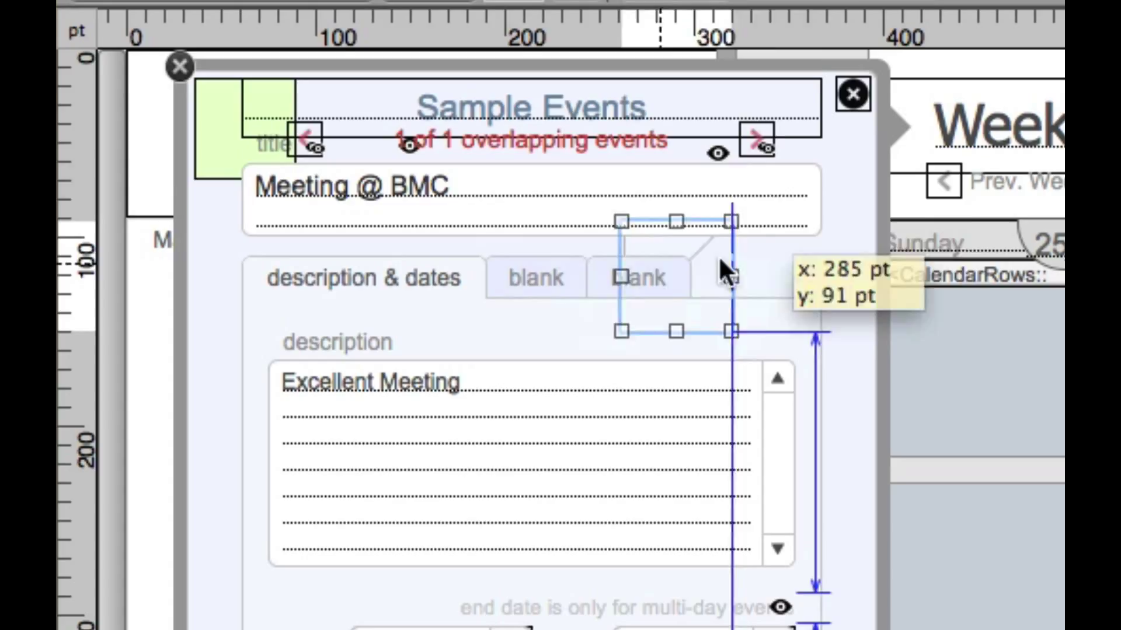
pyautogui.moveTo(727, 279); pyautogui.dragTo(779, 308)
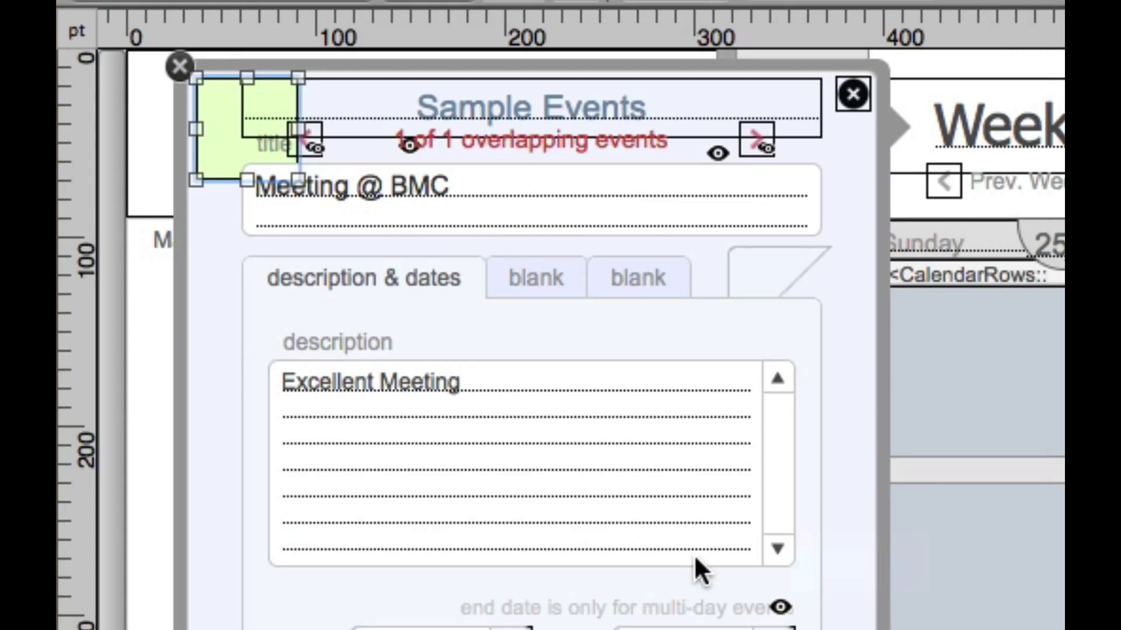
pyautogui.moveTo(564, 575)
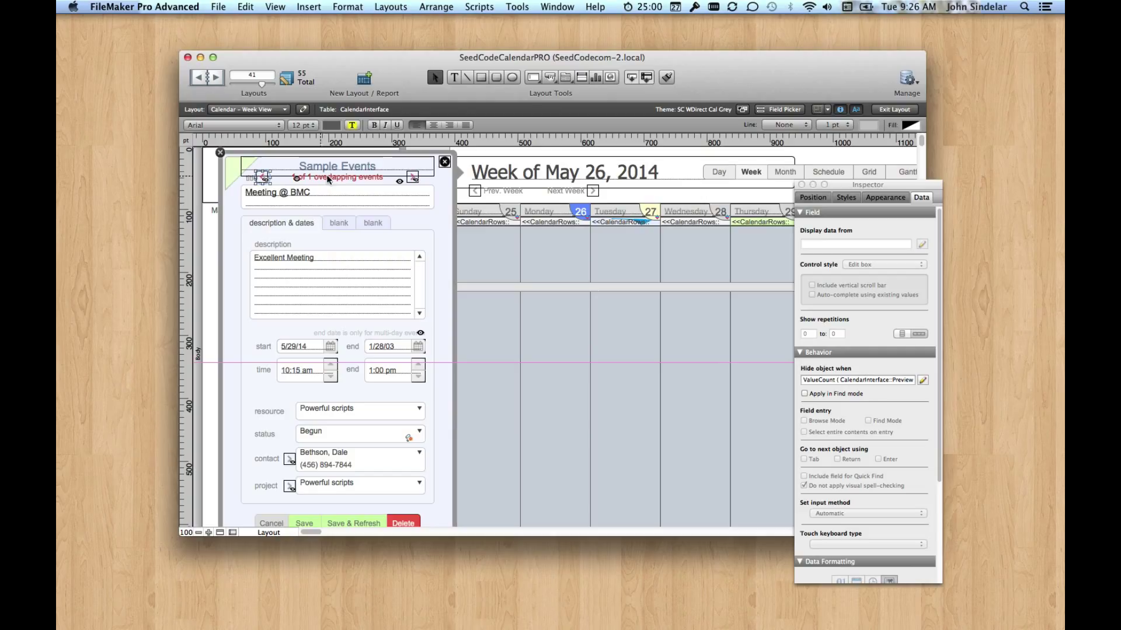
pyautogui.click(332, 285)
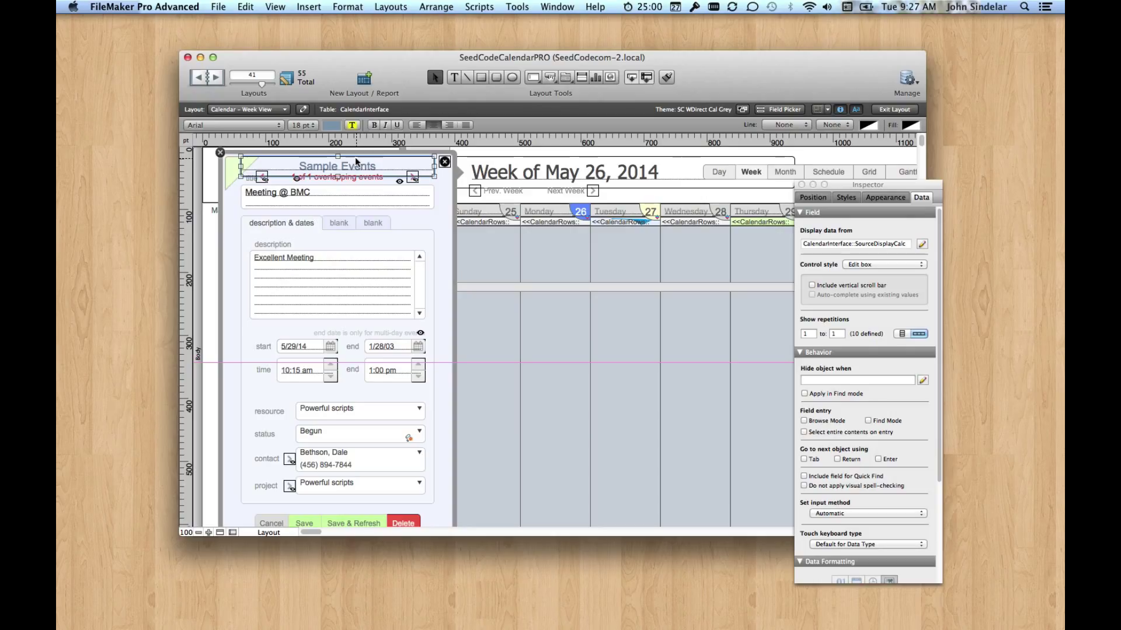
pyautogui.click(278, 193)
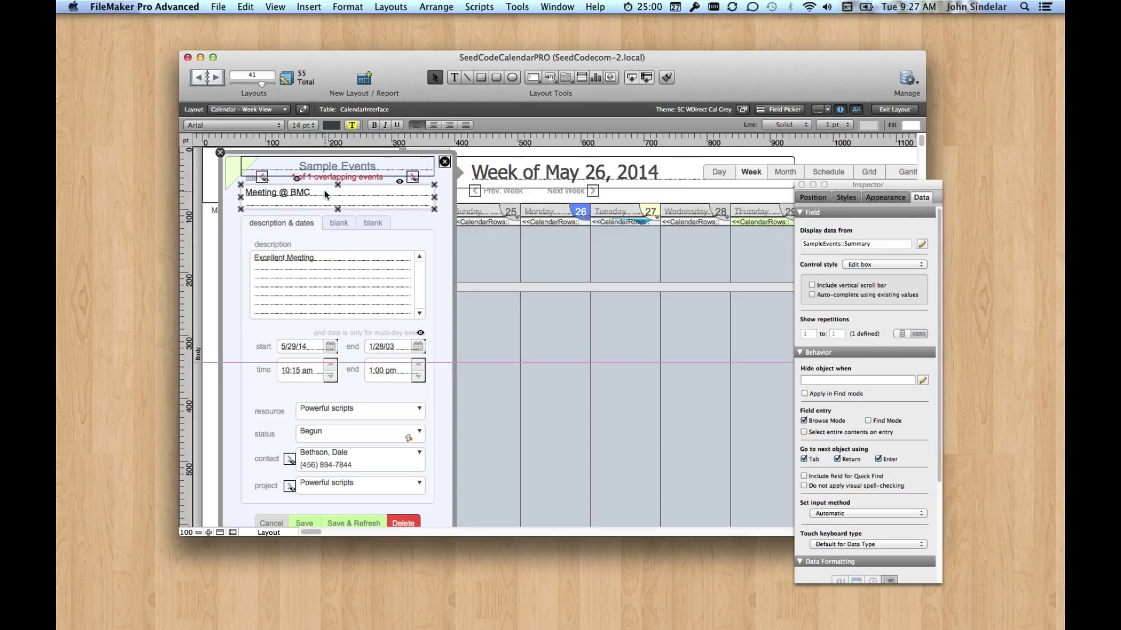
pyautogui.click(331, 285)
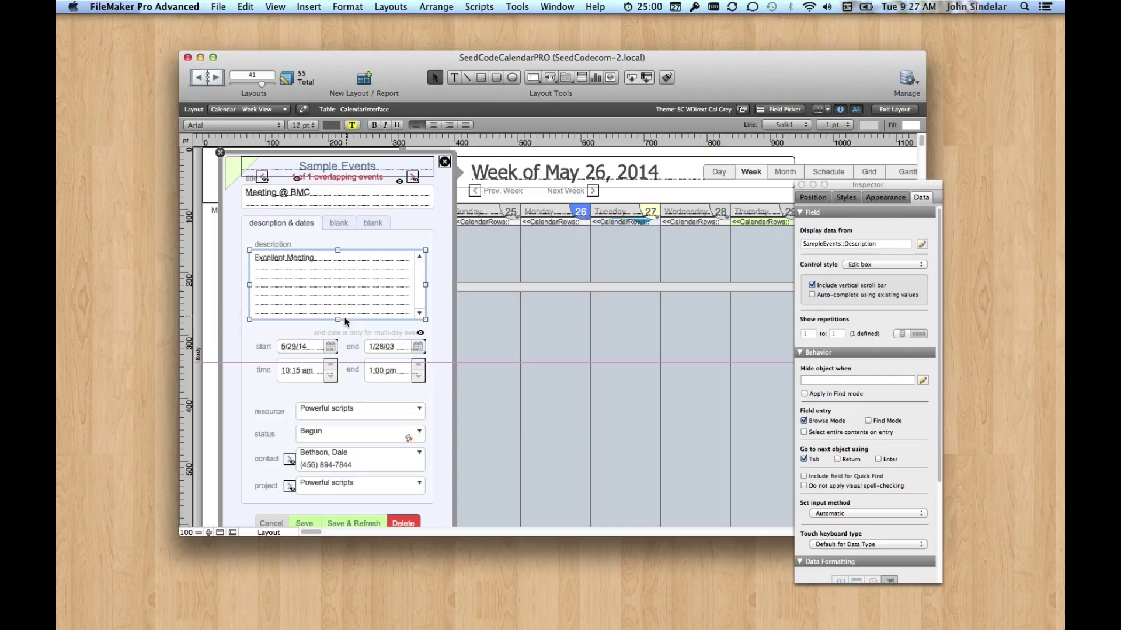
pyautogui.moveTo(437, 412)
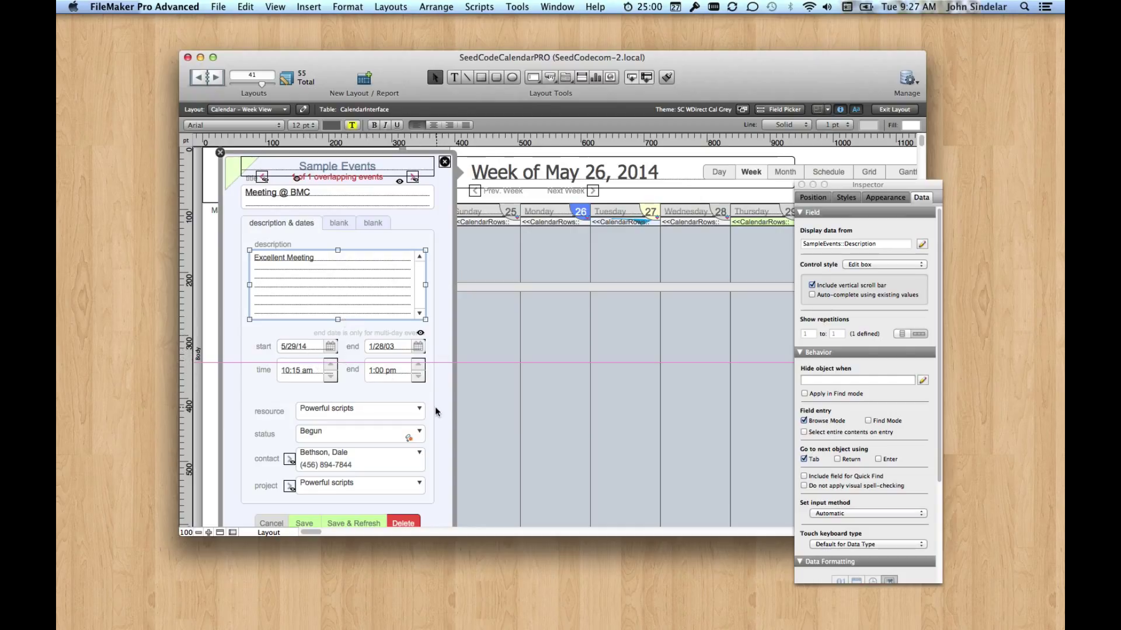
pyautogui.moveTo(349, 506)
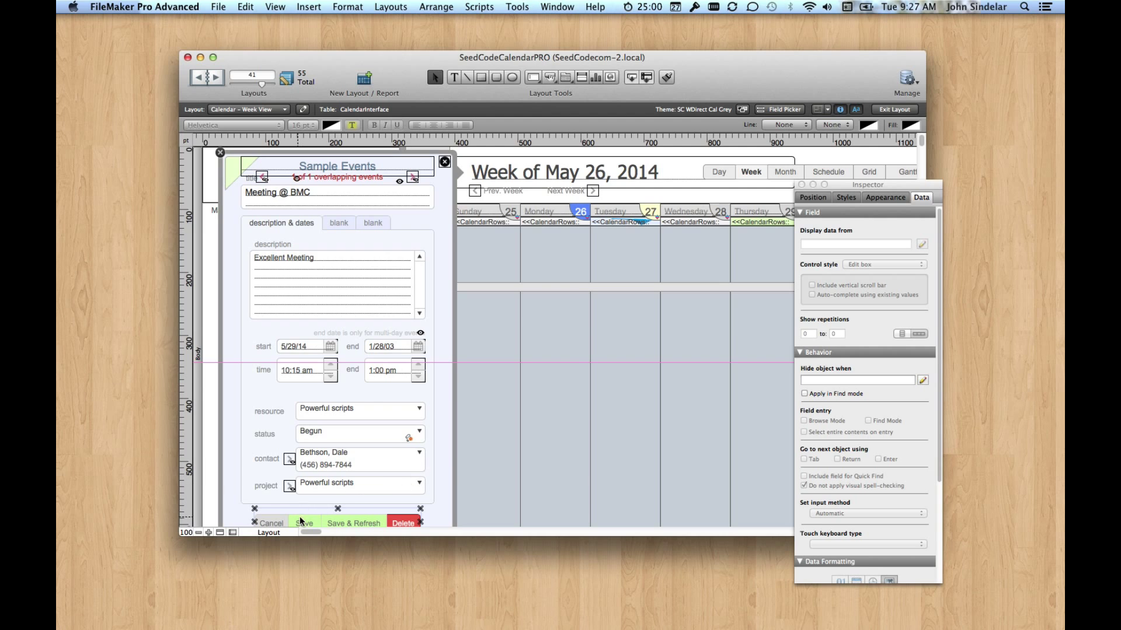
pyautogui.moveTo(369, 382)
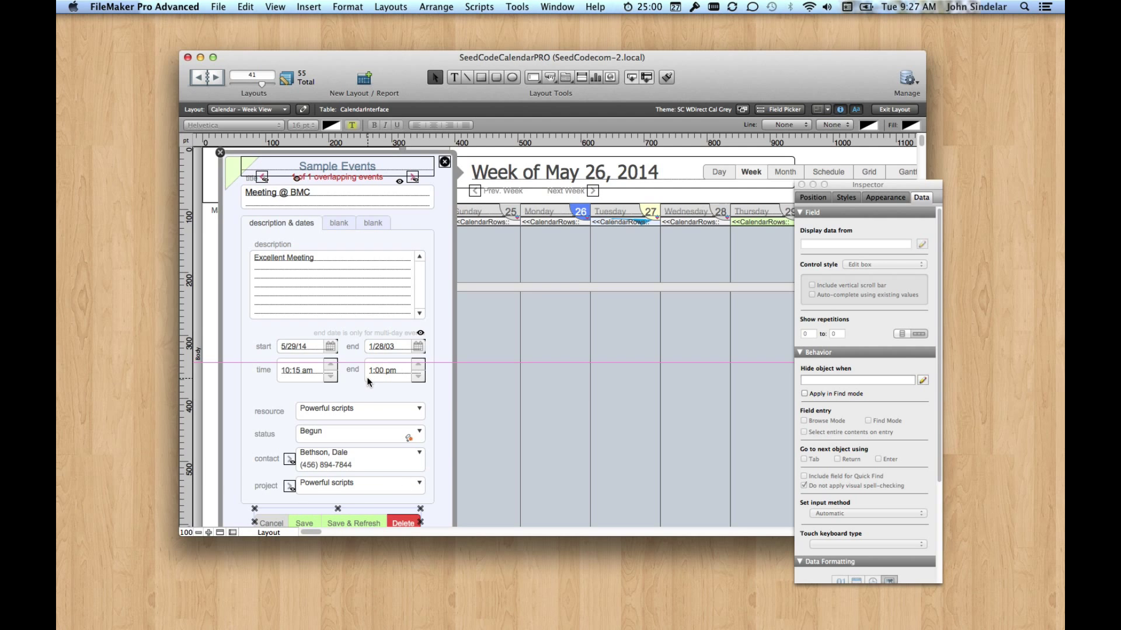